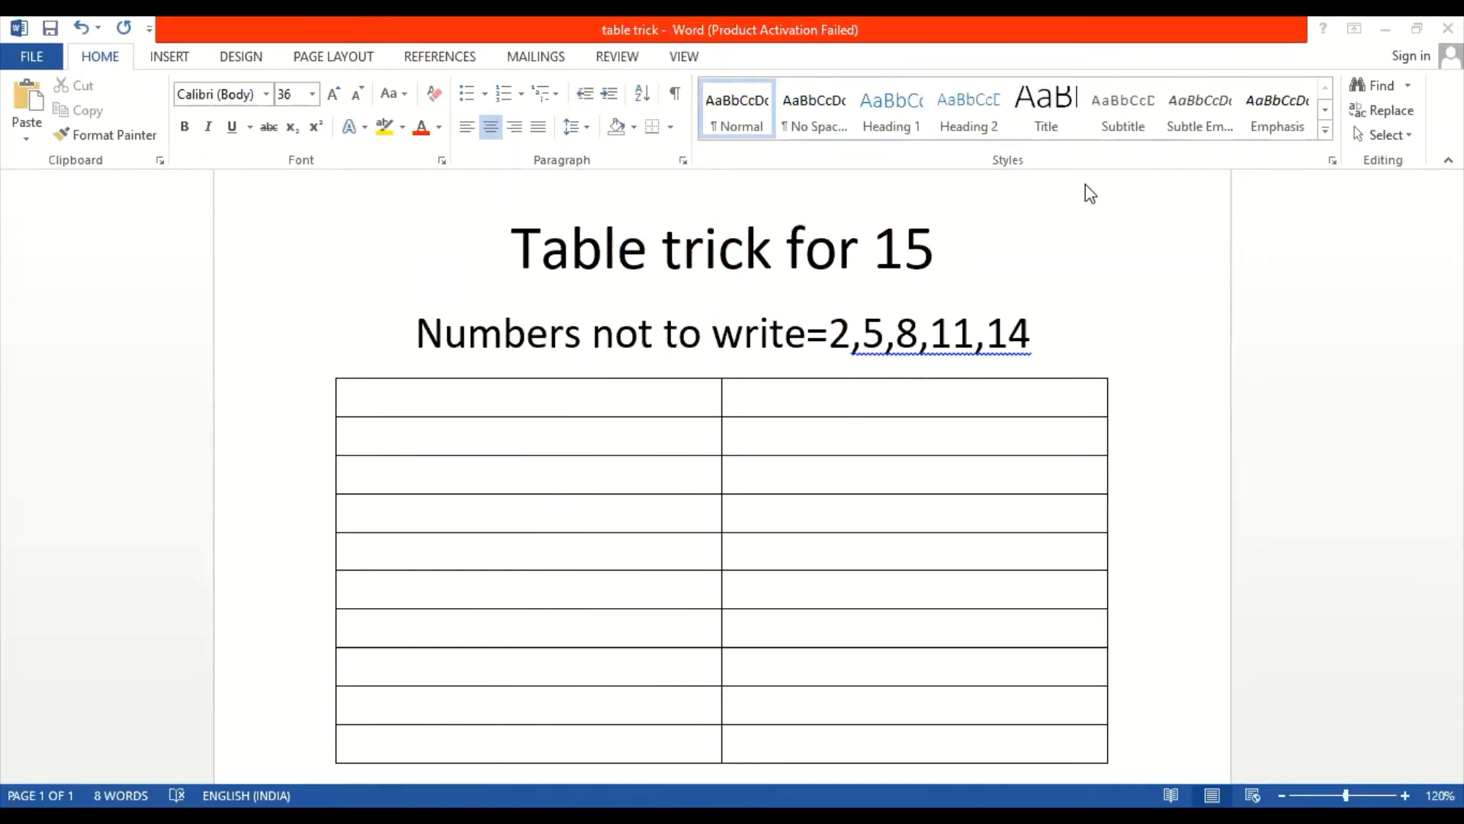
mouse_move(913, 280)
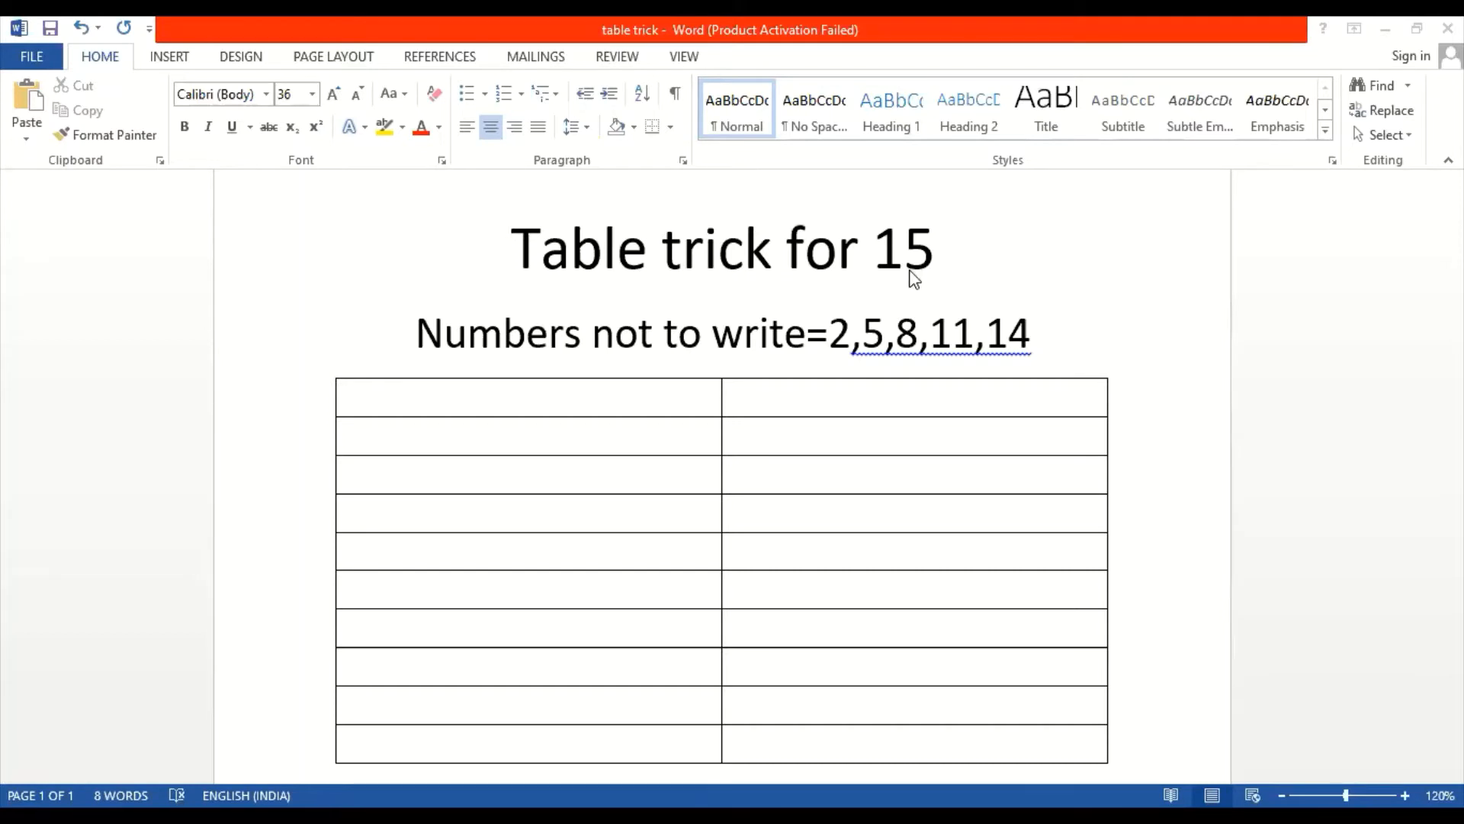
mouse_move(843, 361)
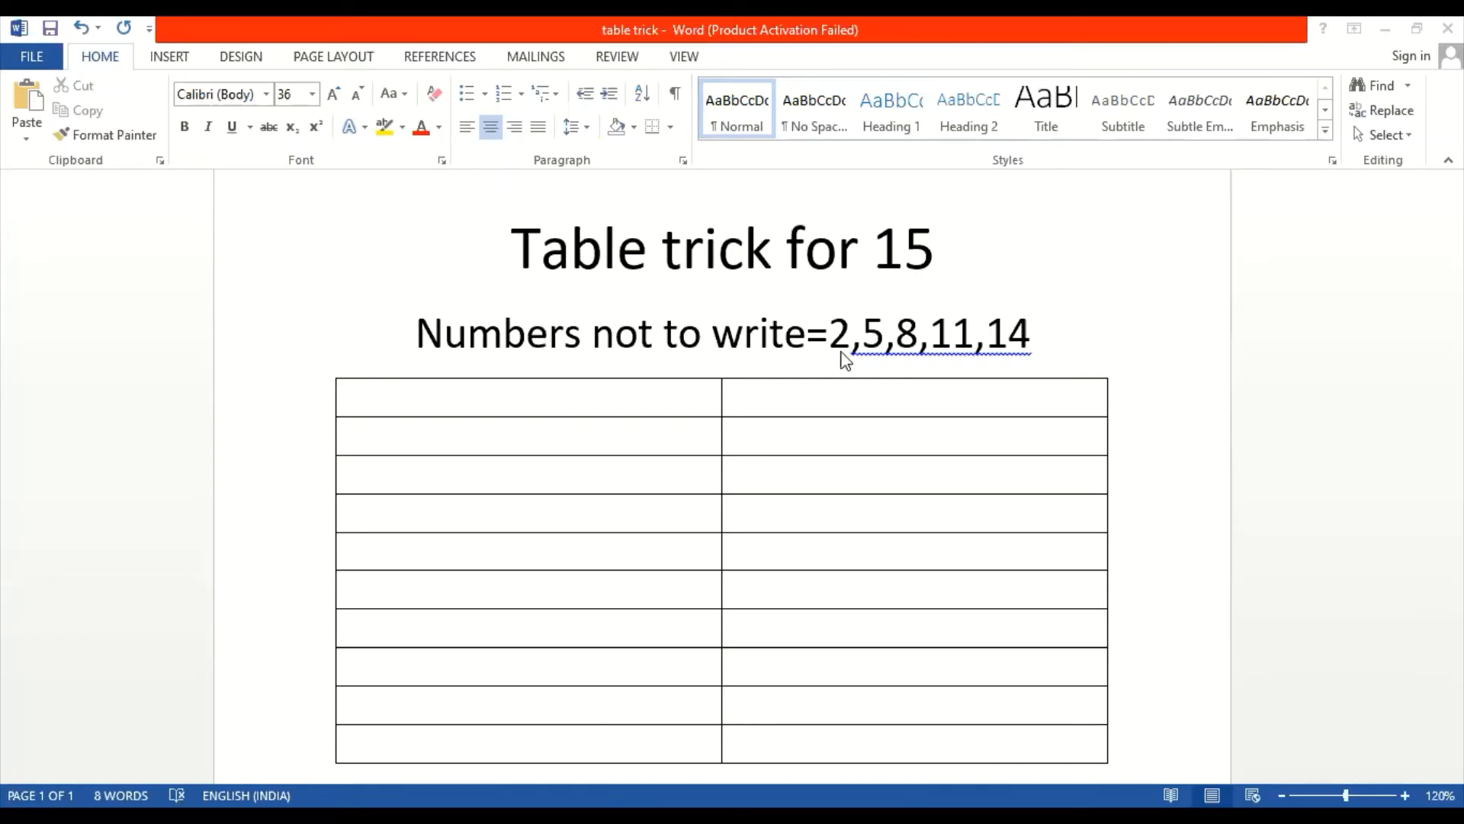
mouse_move(952, 353)
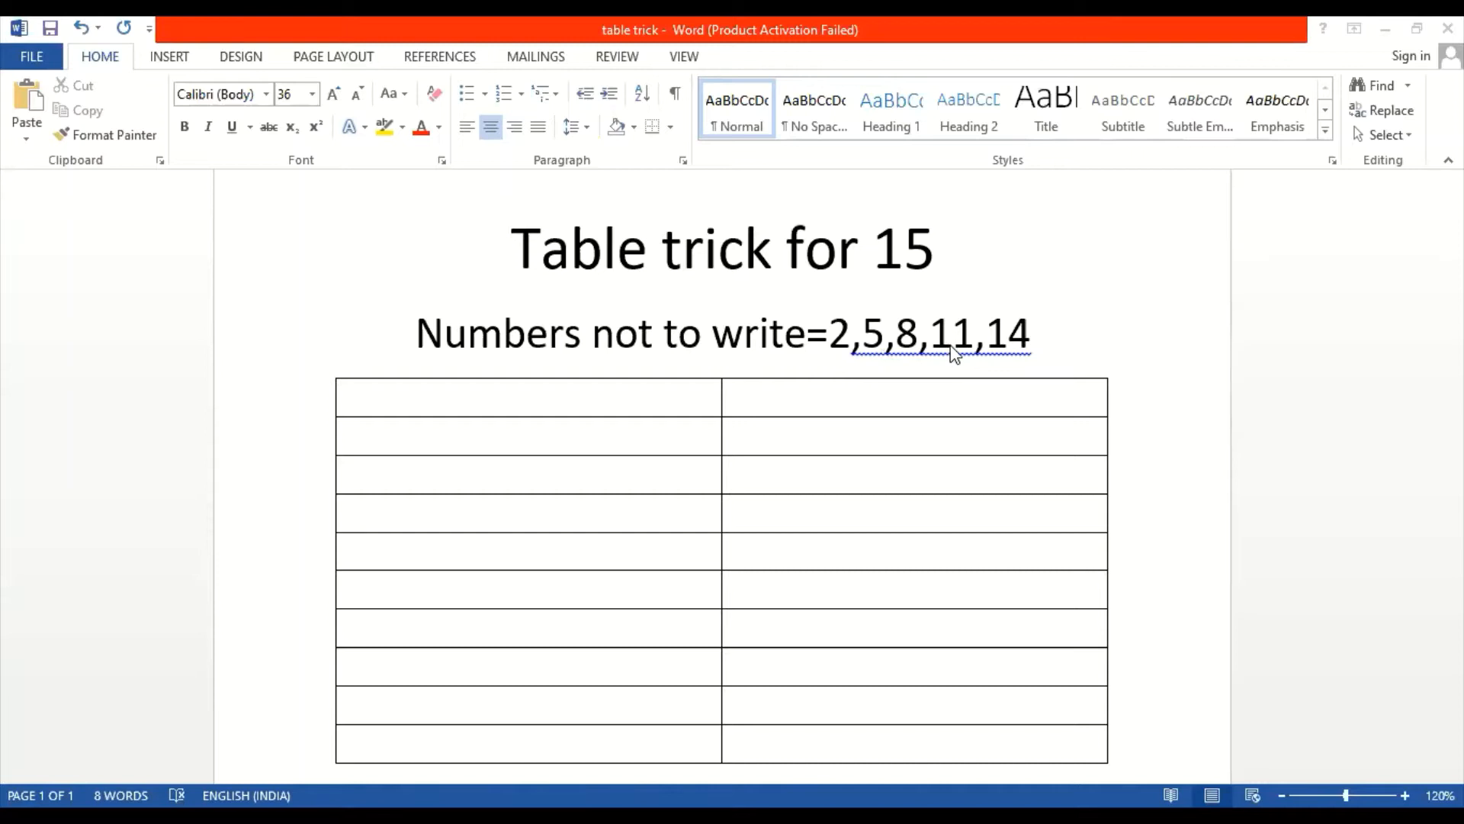
mouse_move(855, 161)
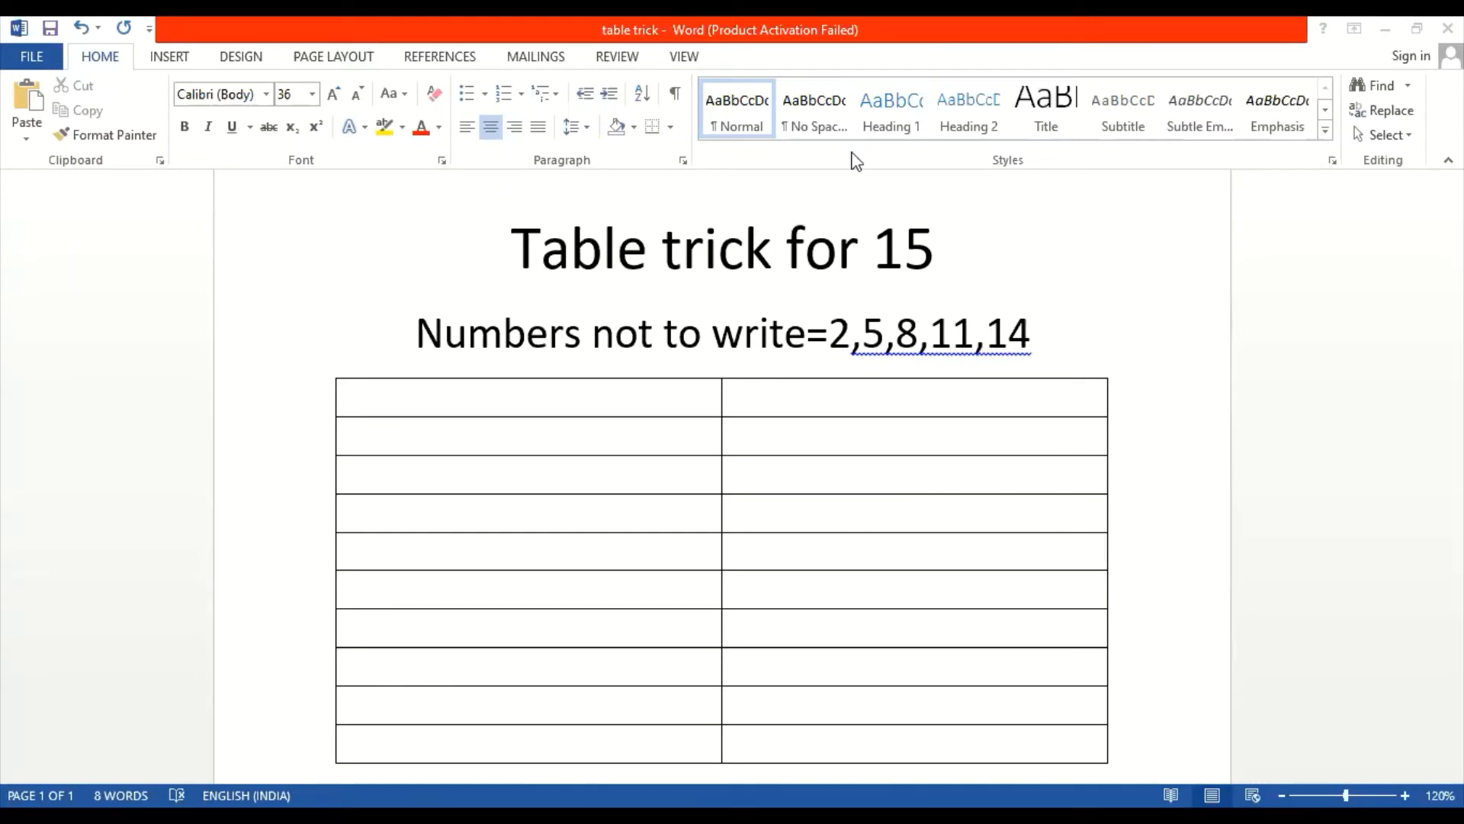
mouse_move(819, 74)
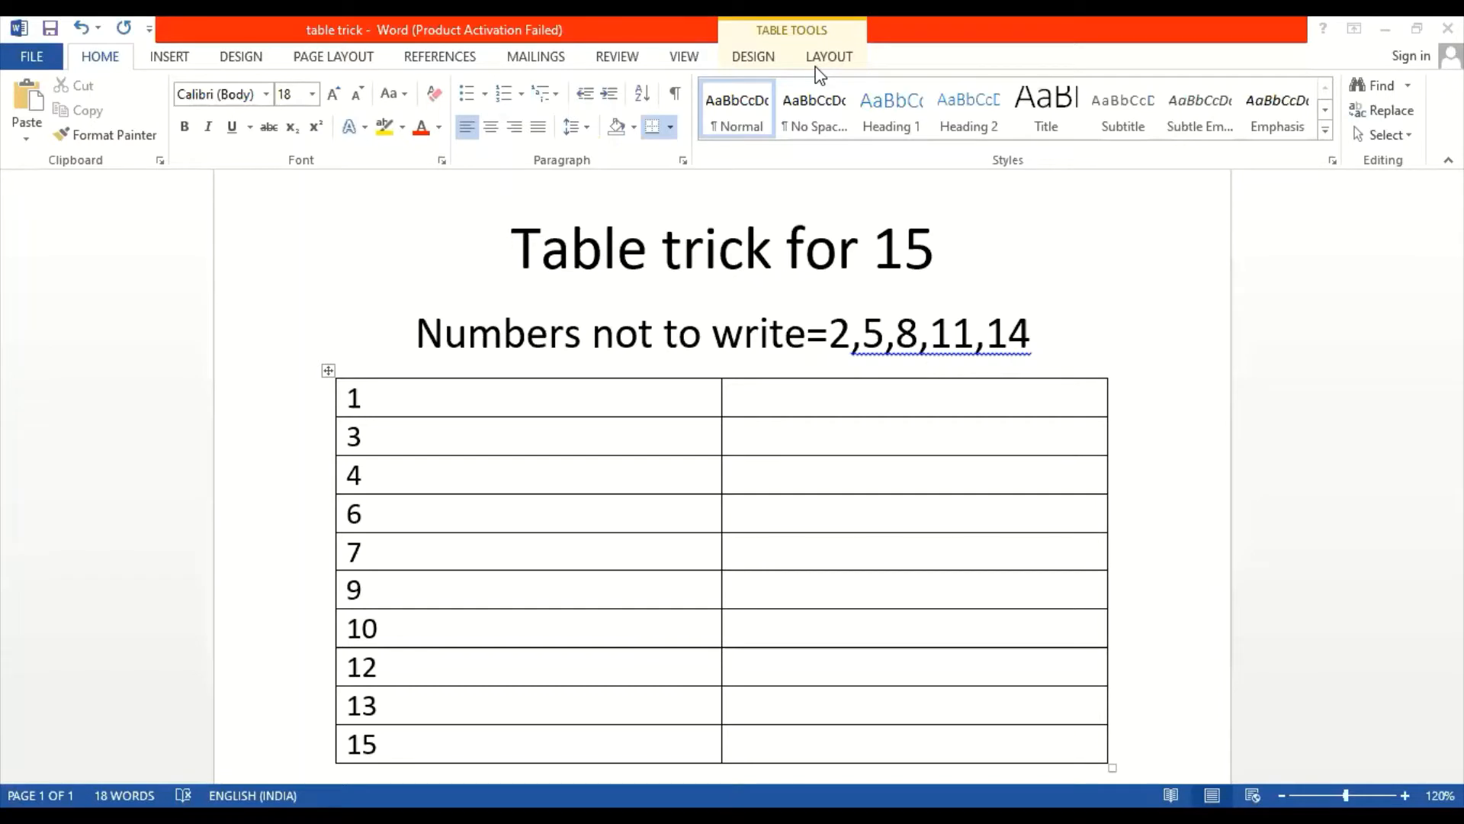
mouse_move(1211, 351)
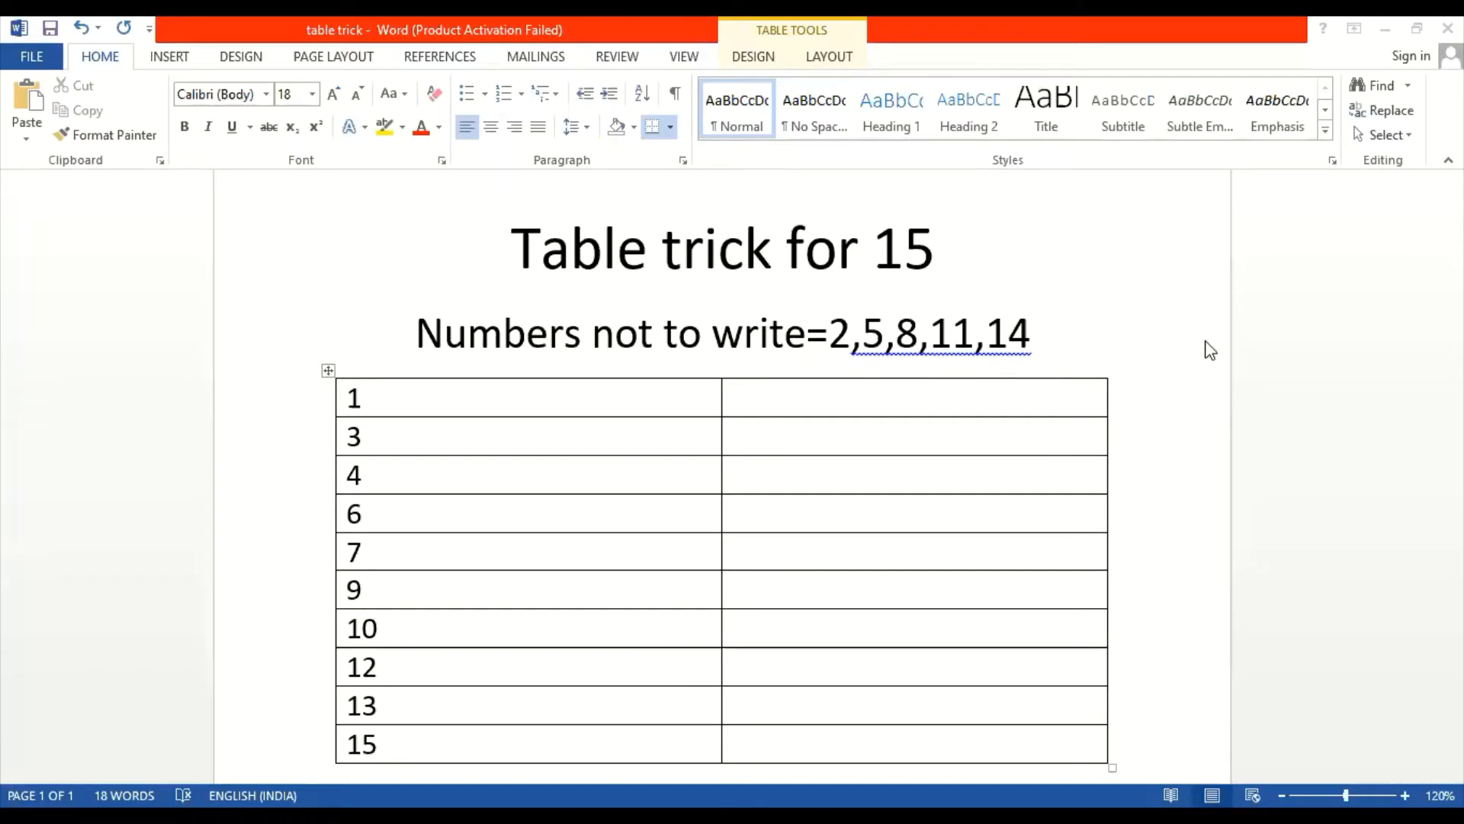
mouse_move(738, 411)
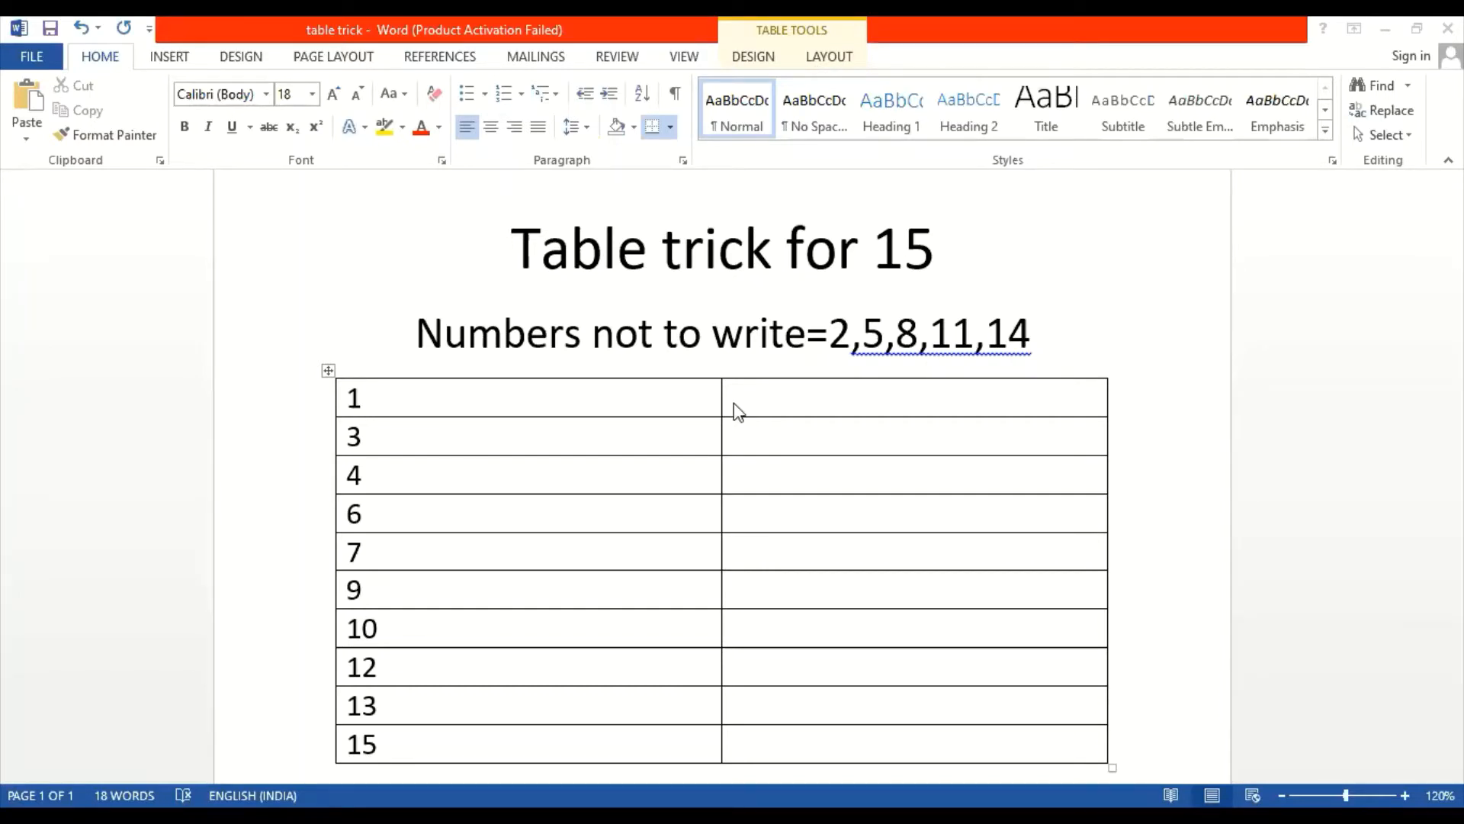
mouse_move(740, 343)
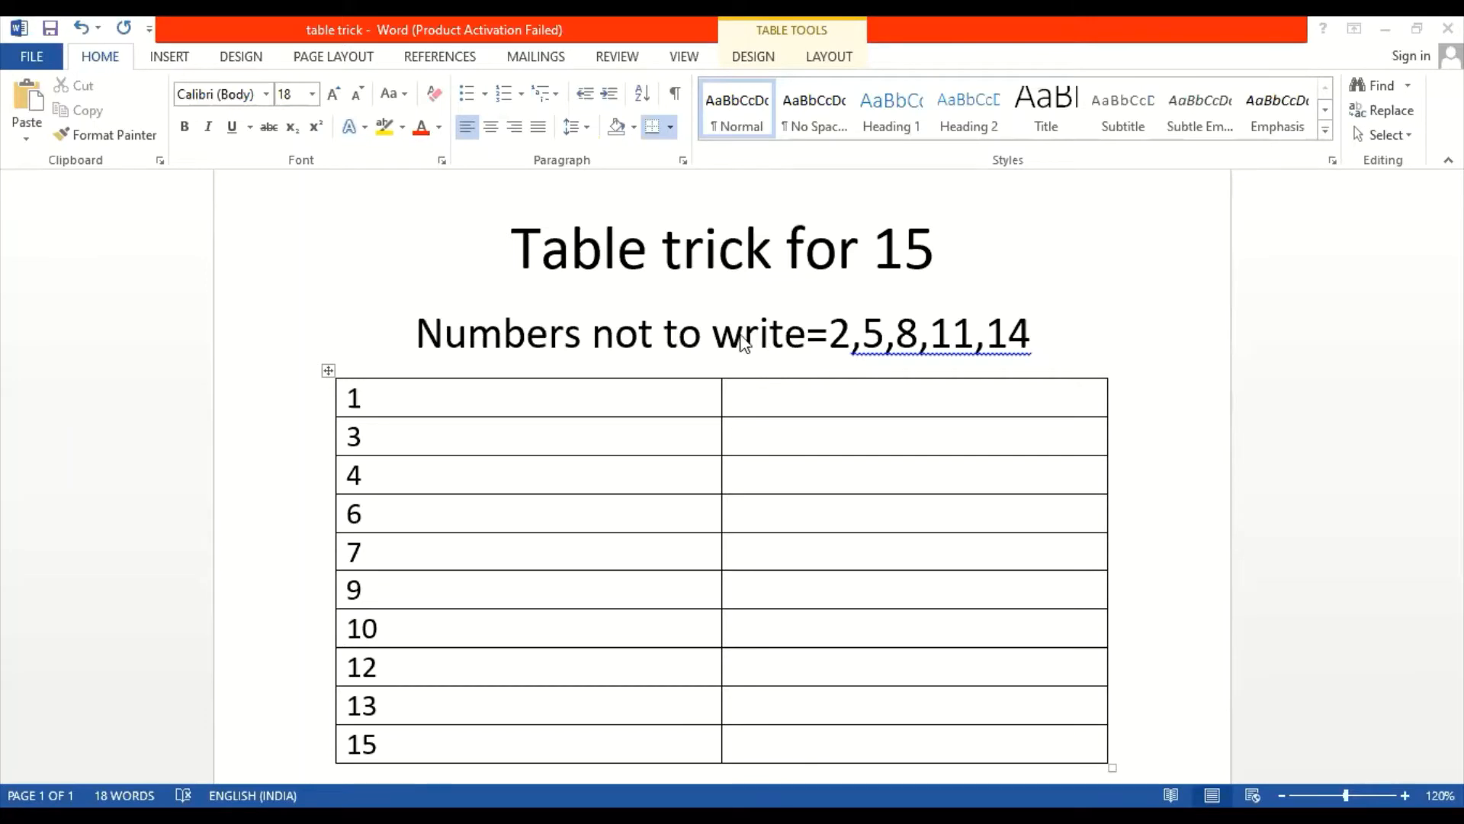
mouse_move(822, 278)
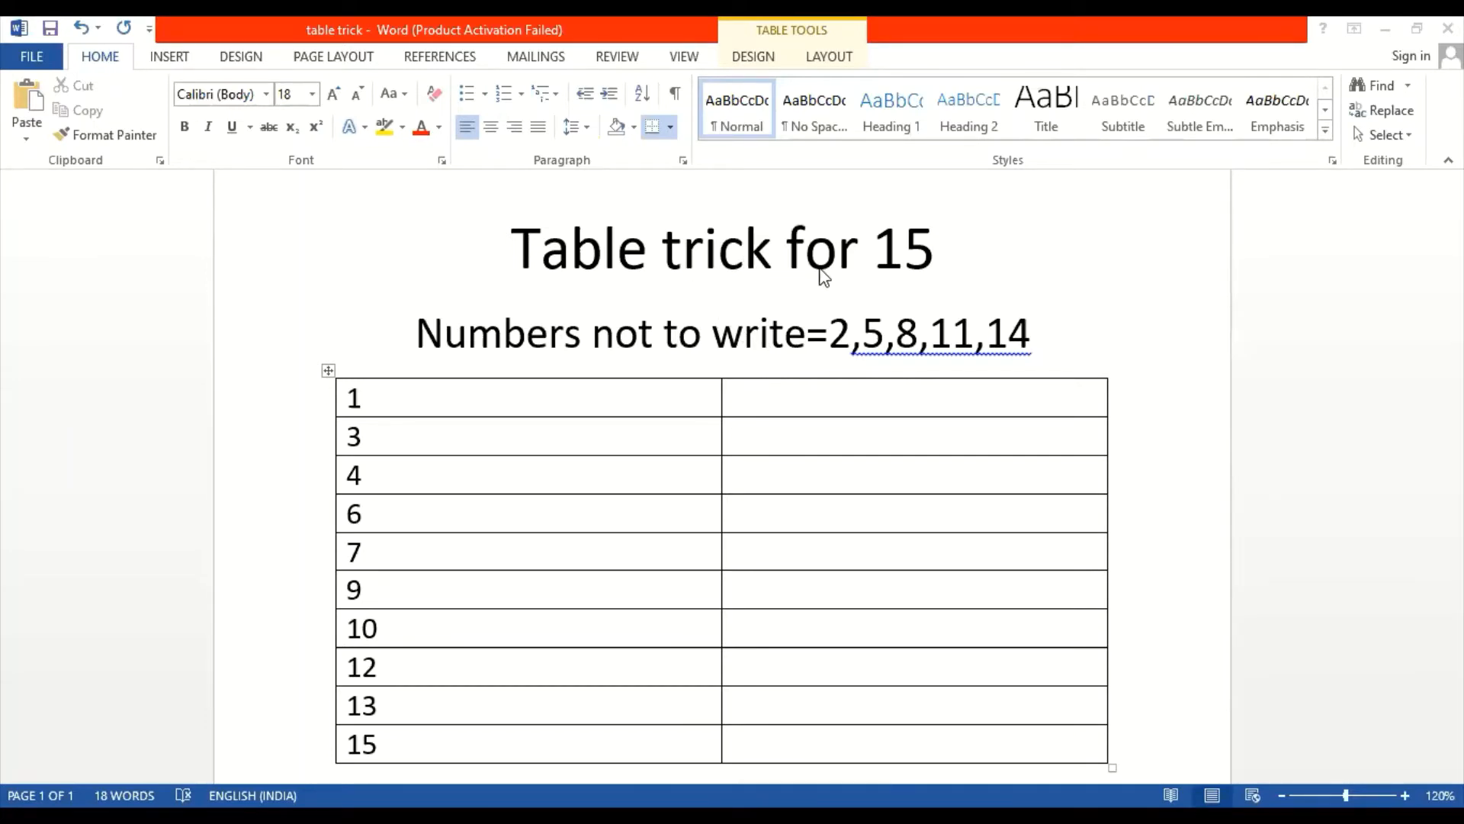
mouse_move(921, 284)
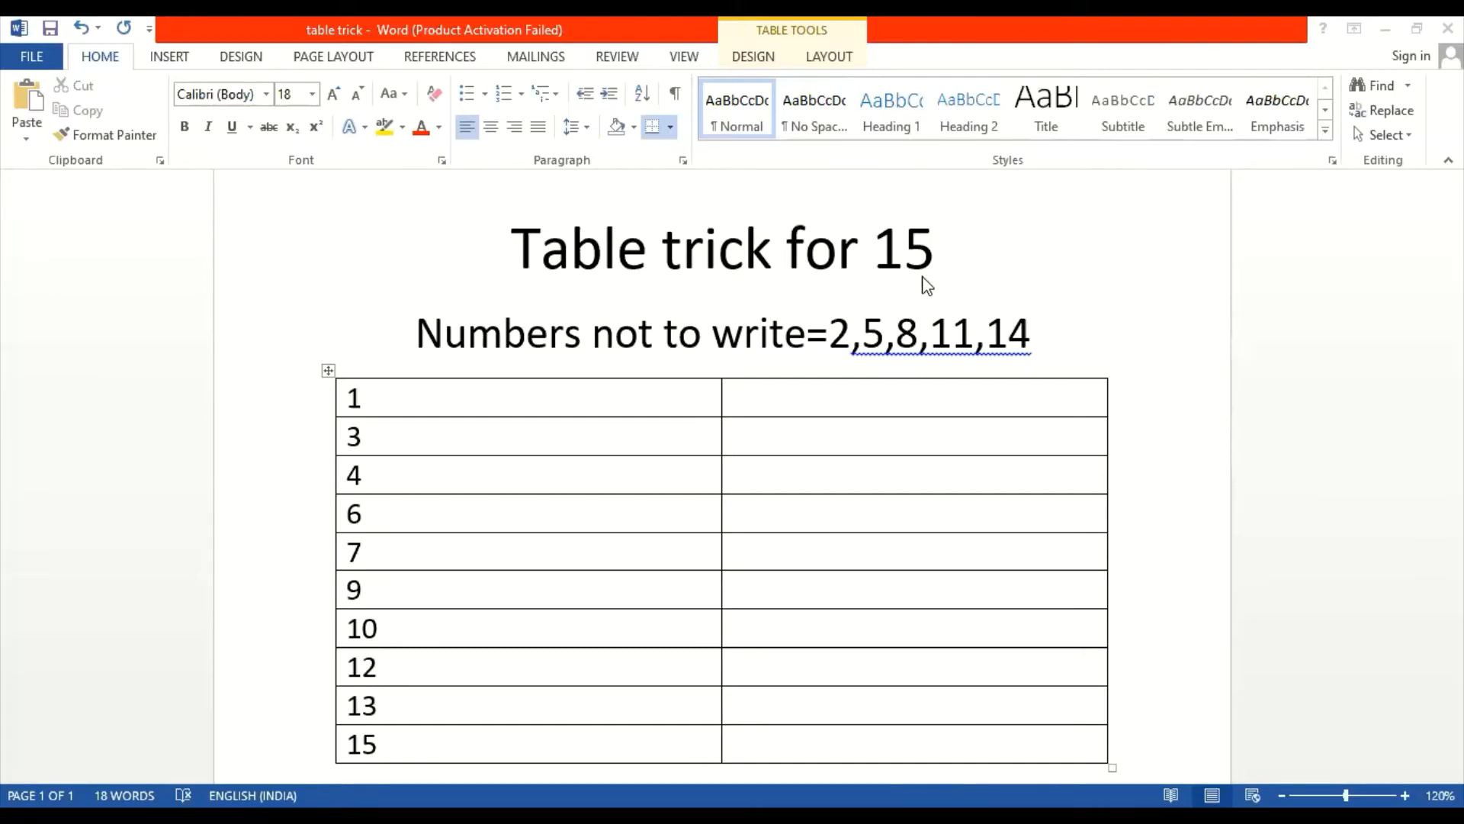
mouse_move(901, 472)
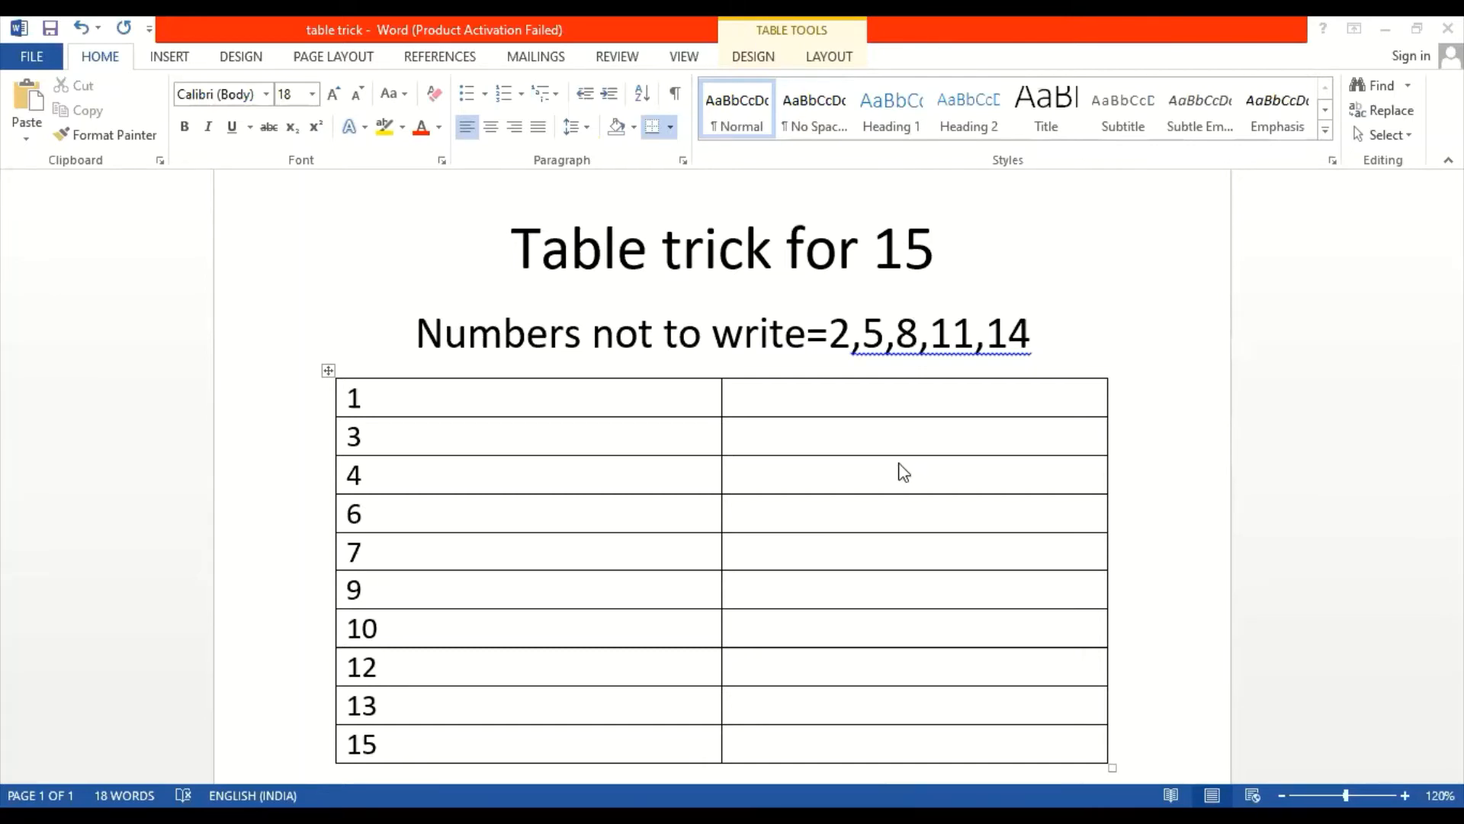
mouse_move(843, 352)
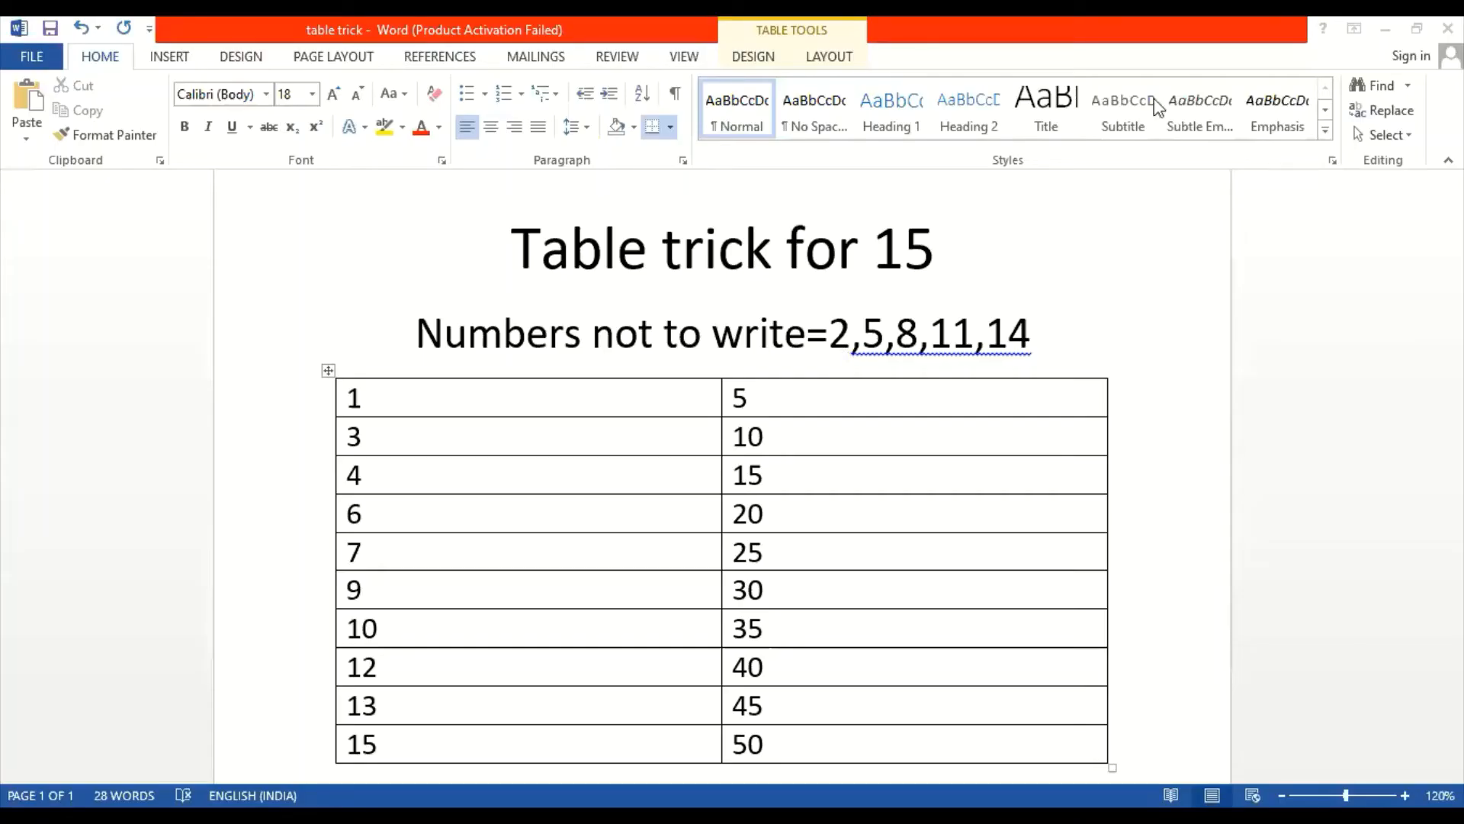
mouse_move(813, 411)
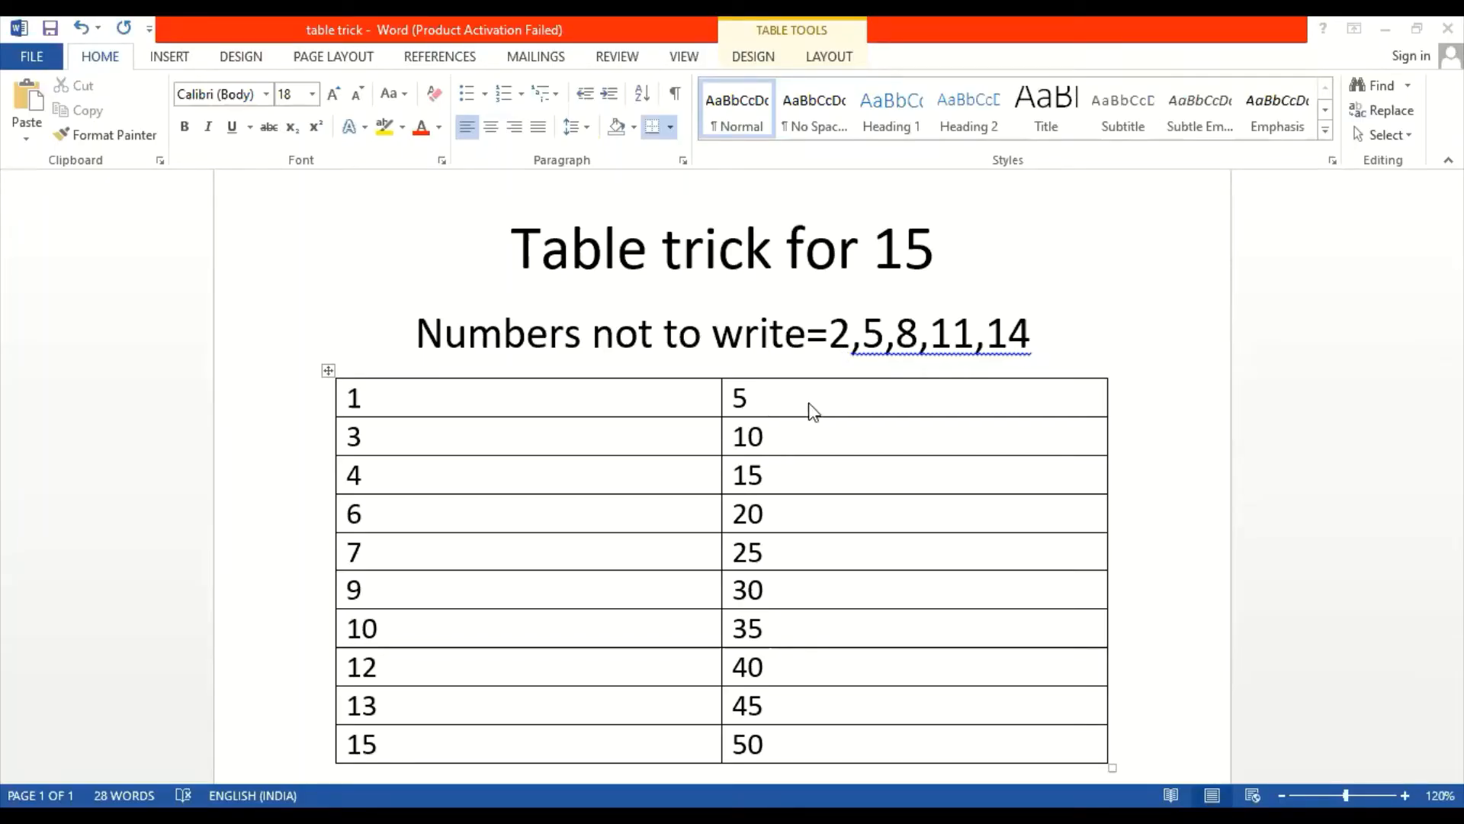
mouse_move(821, 558)
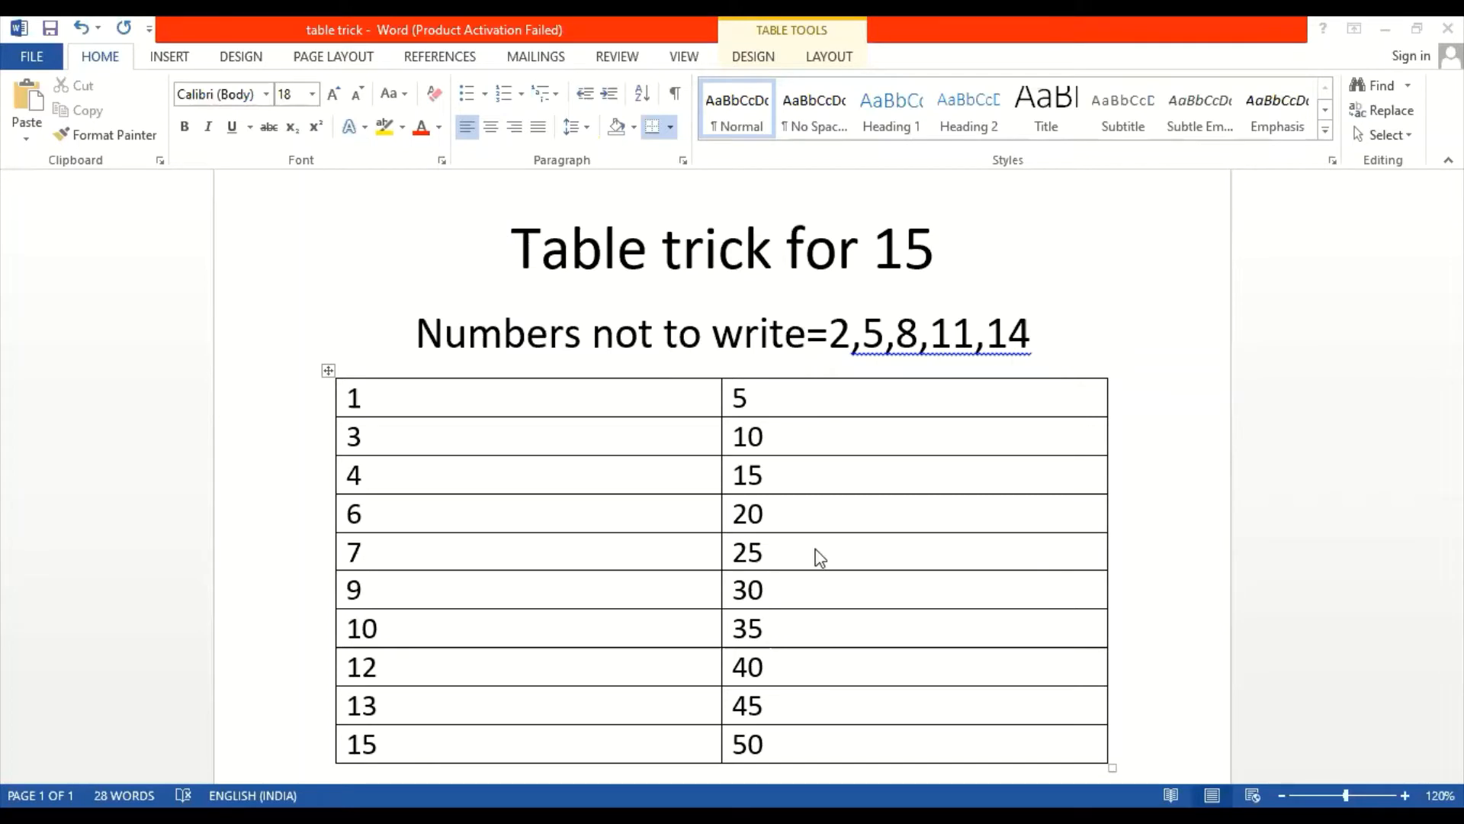
mouse_move(764, 392)
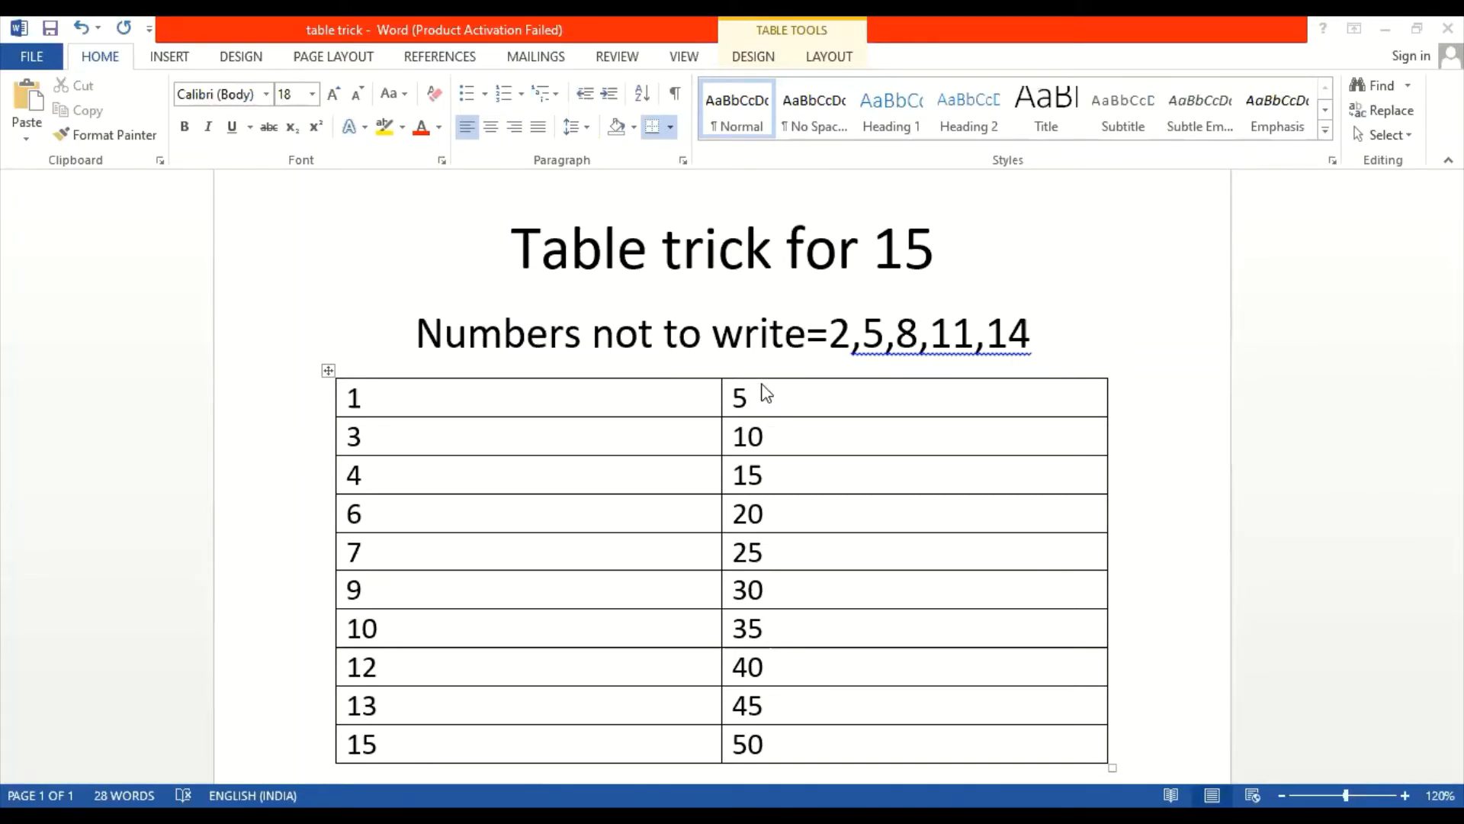
mouse_move(743, 542)
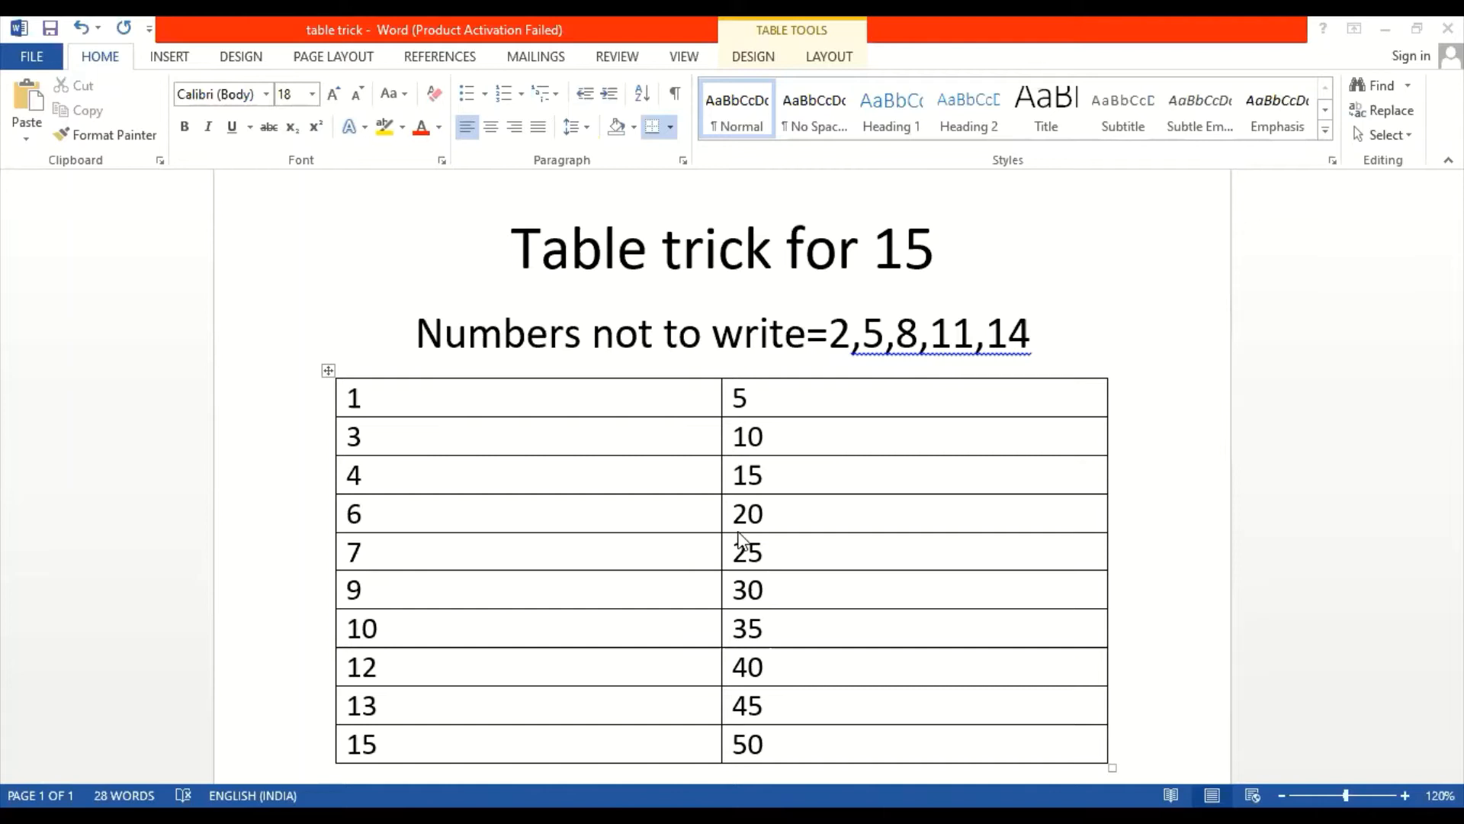
mouse_move(467, 418)
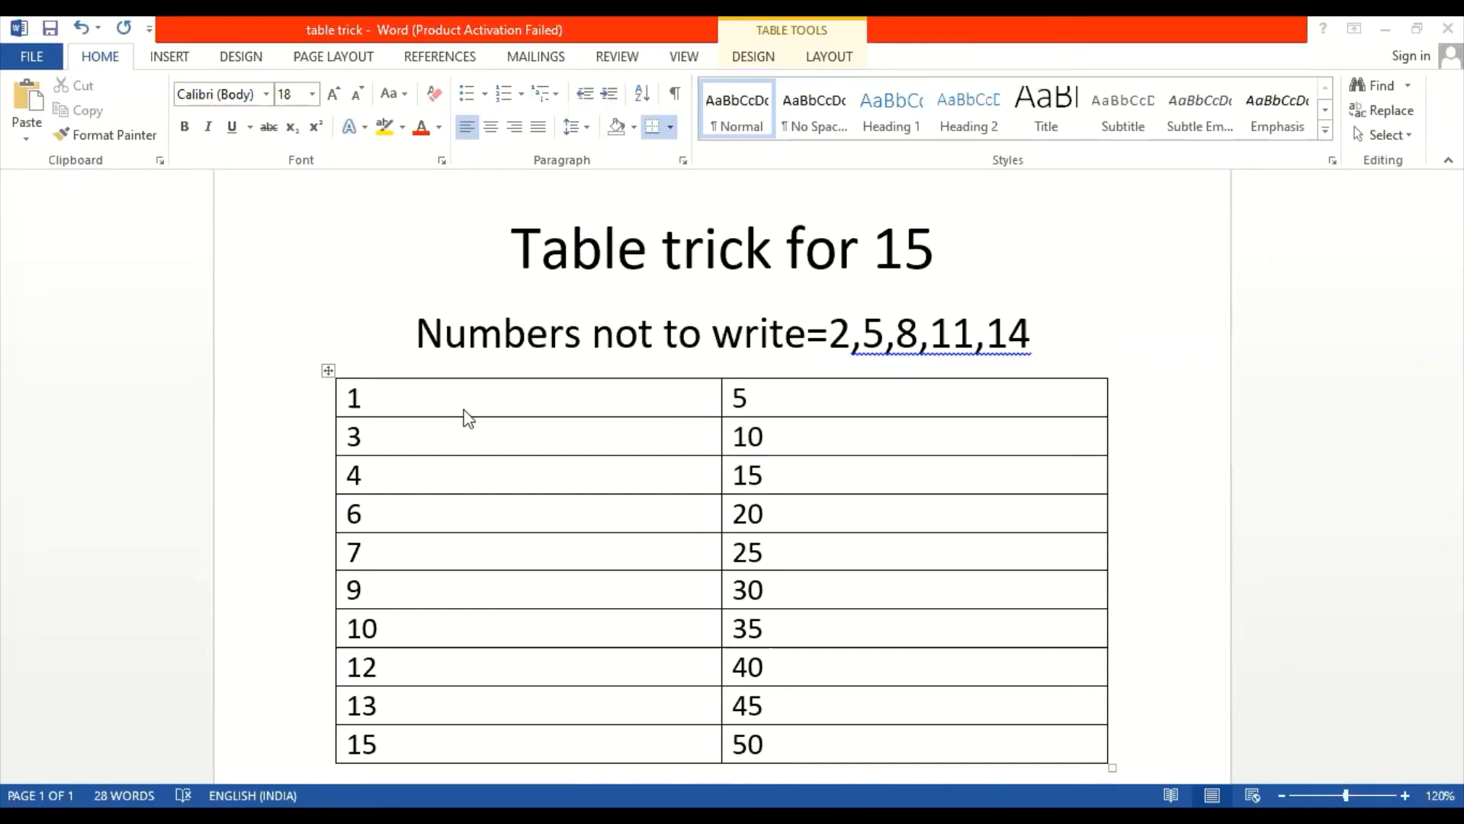
mouse_move(766, 439)
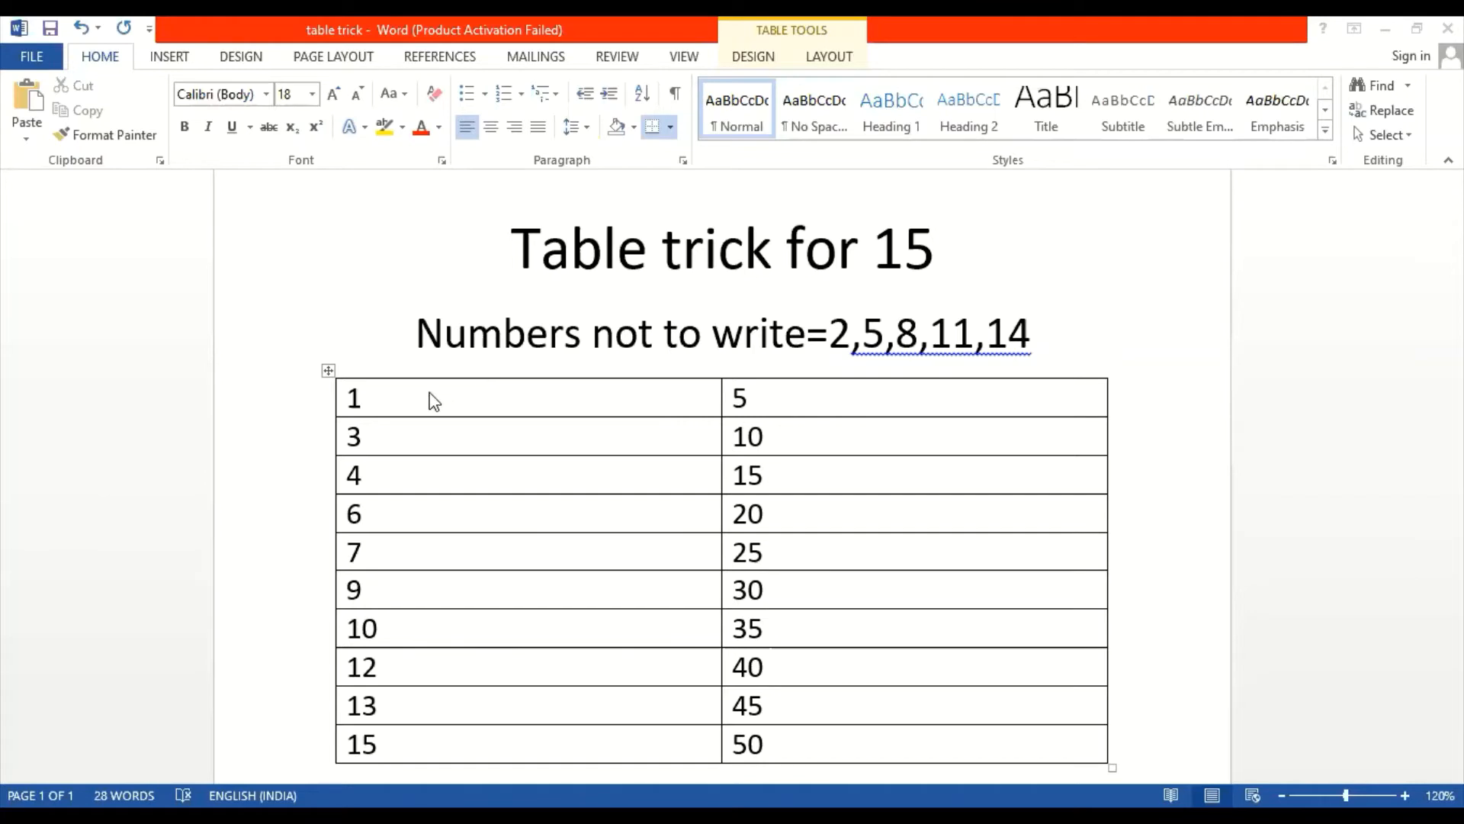
- Append last digits to the left-column numbers so they read as multiples of 15 (15 through 150)
left_click(365, 397)
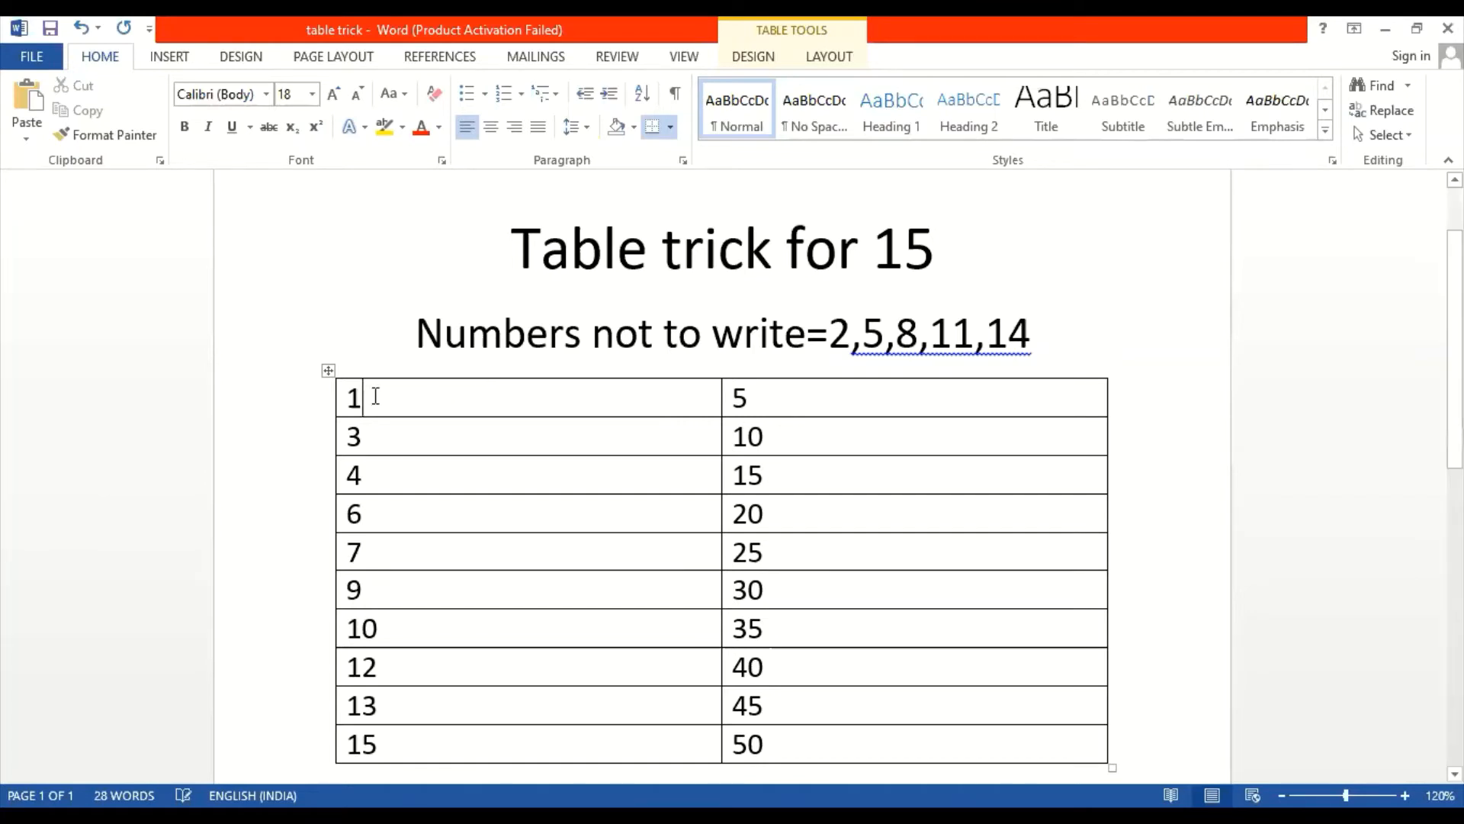
type("5")
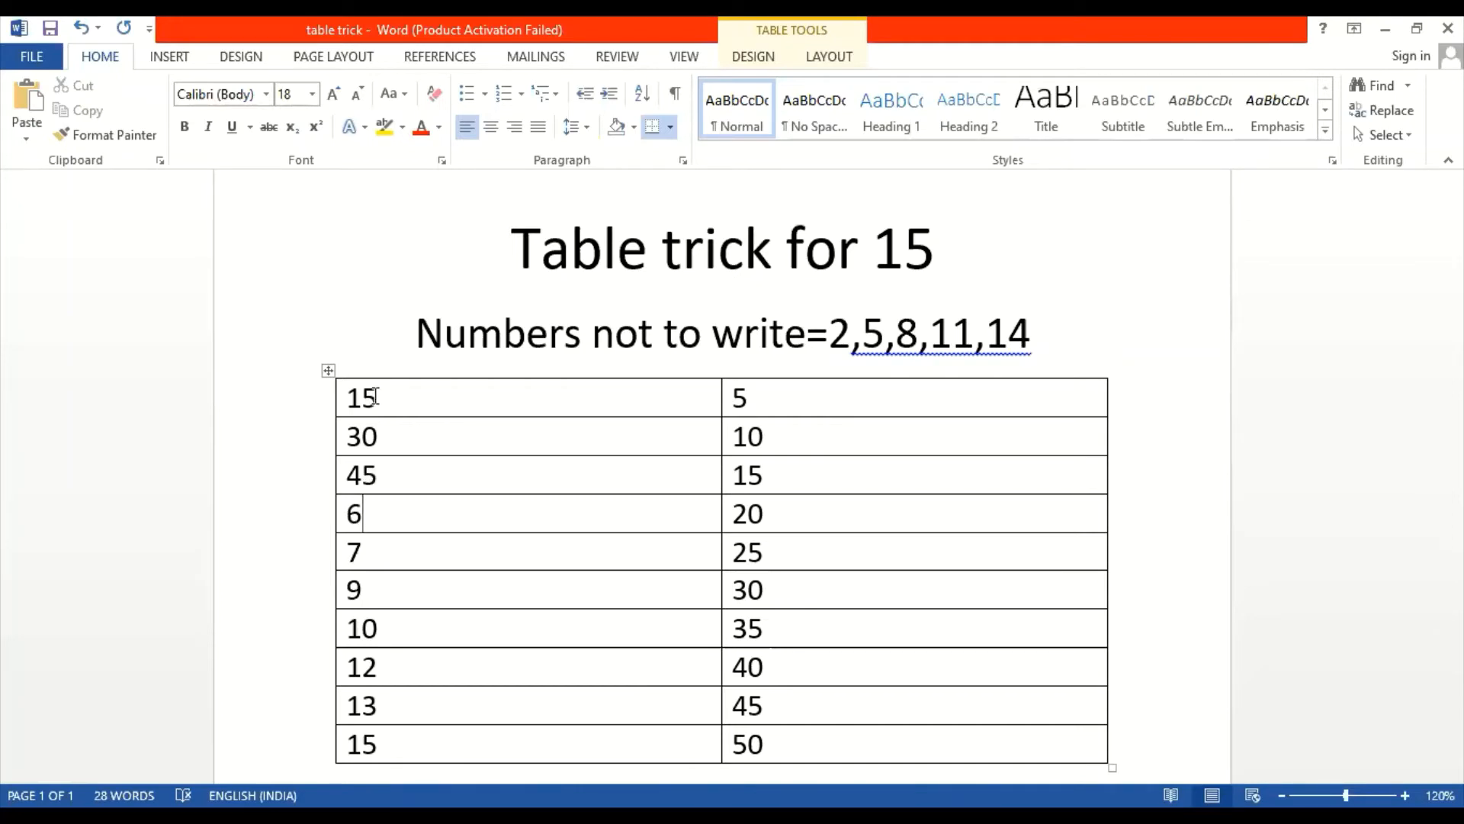
type("0")
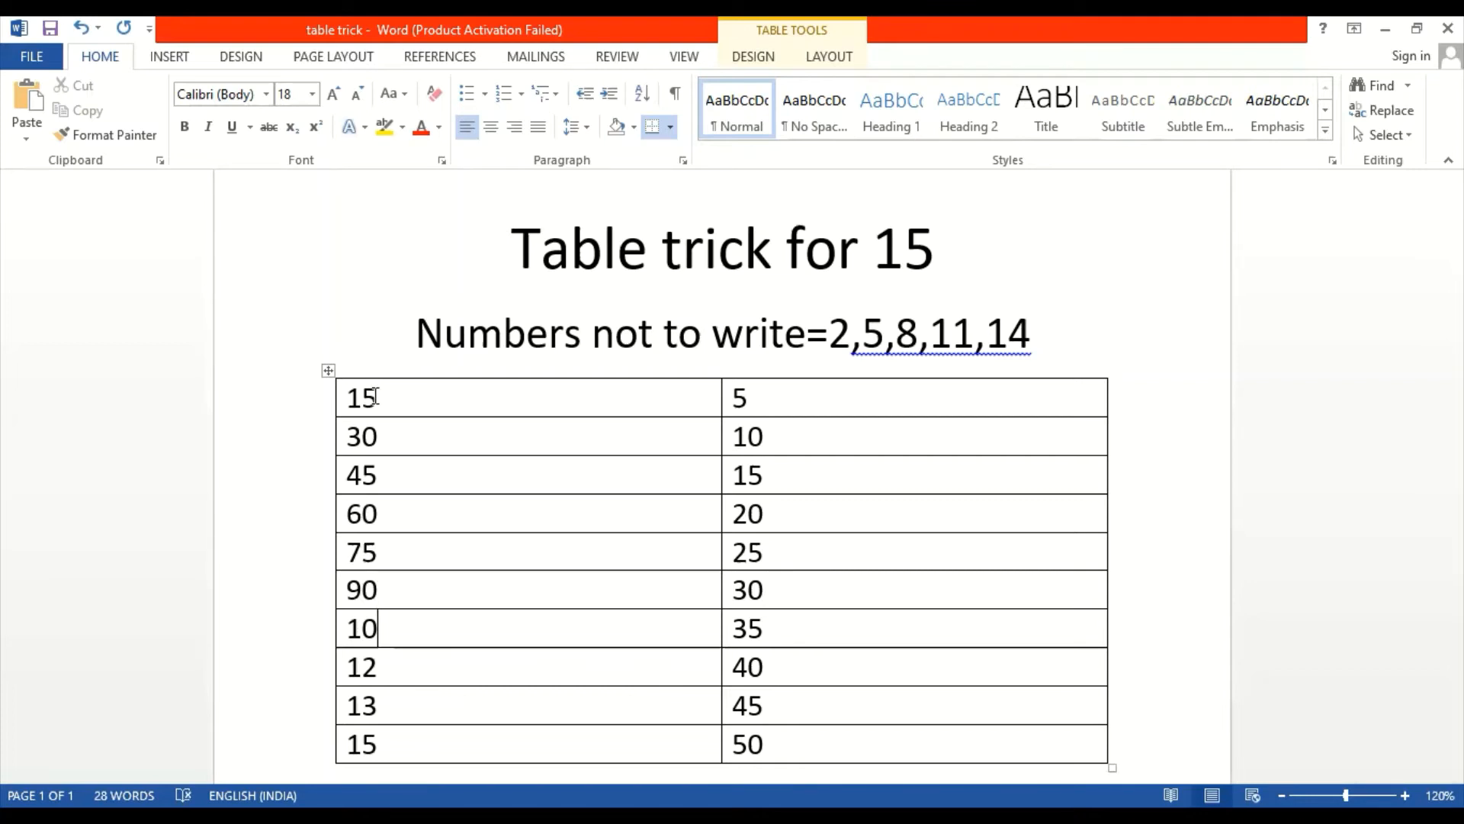
type("5")
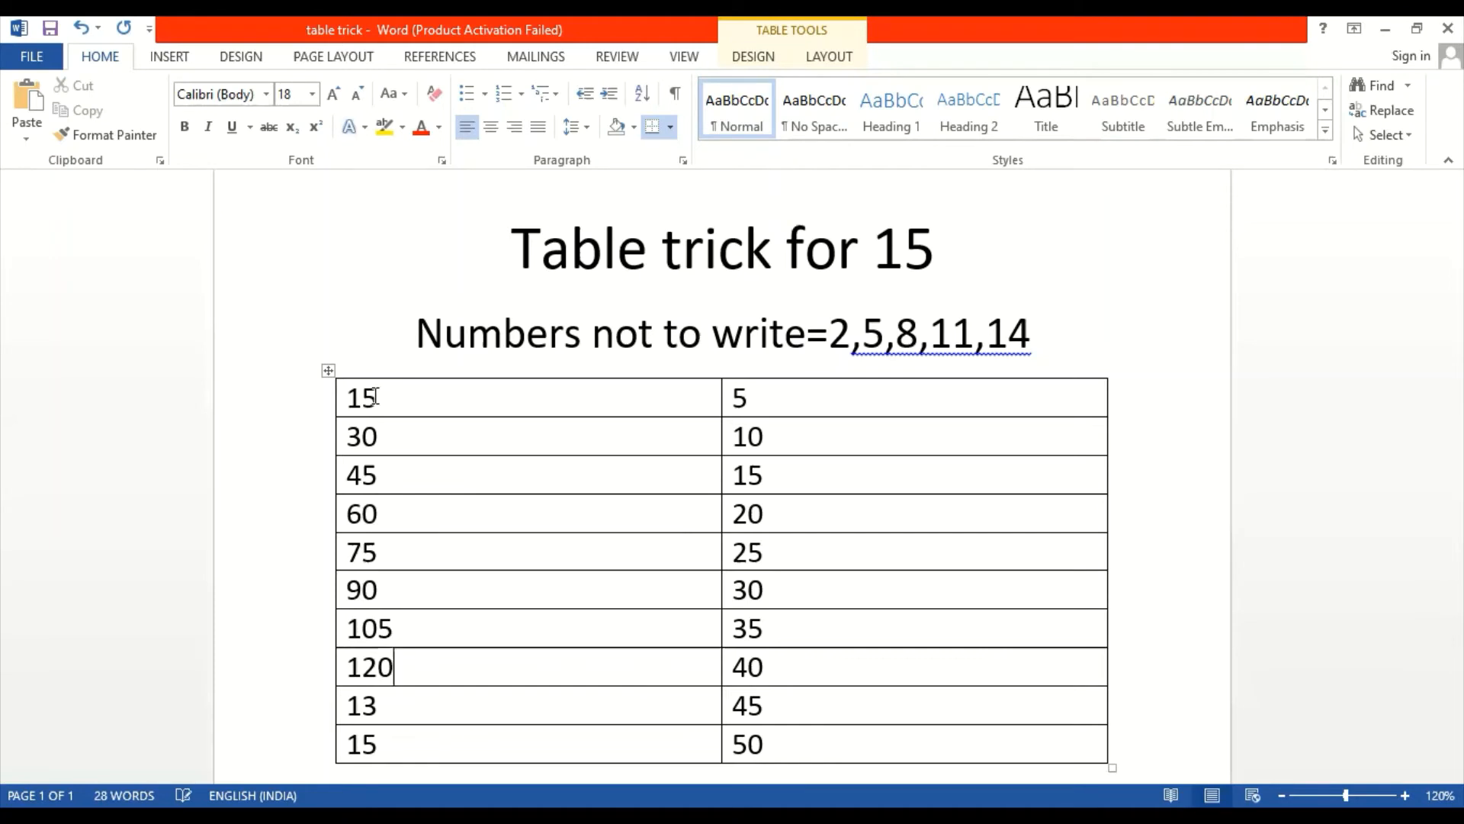
type("4")
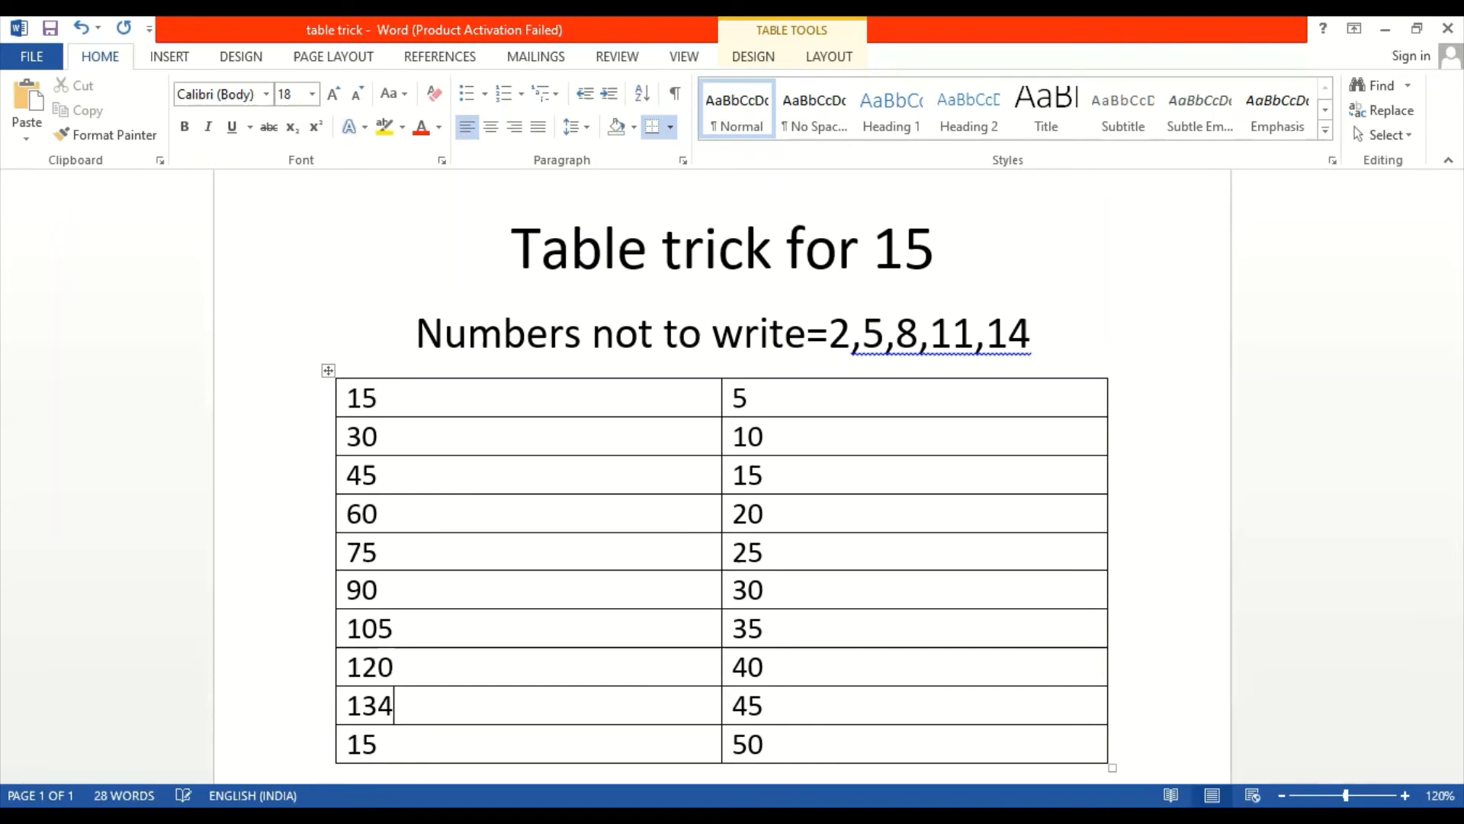
type("5")
left_click(528, 743)
type("0")
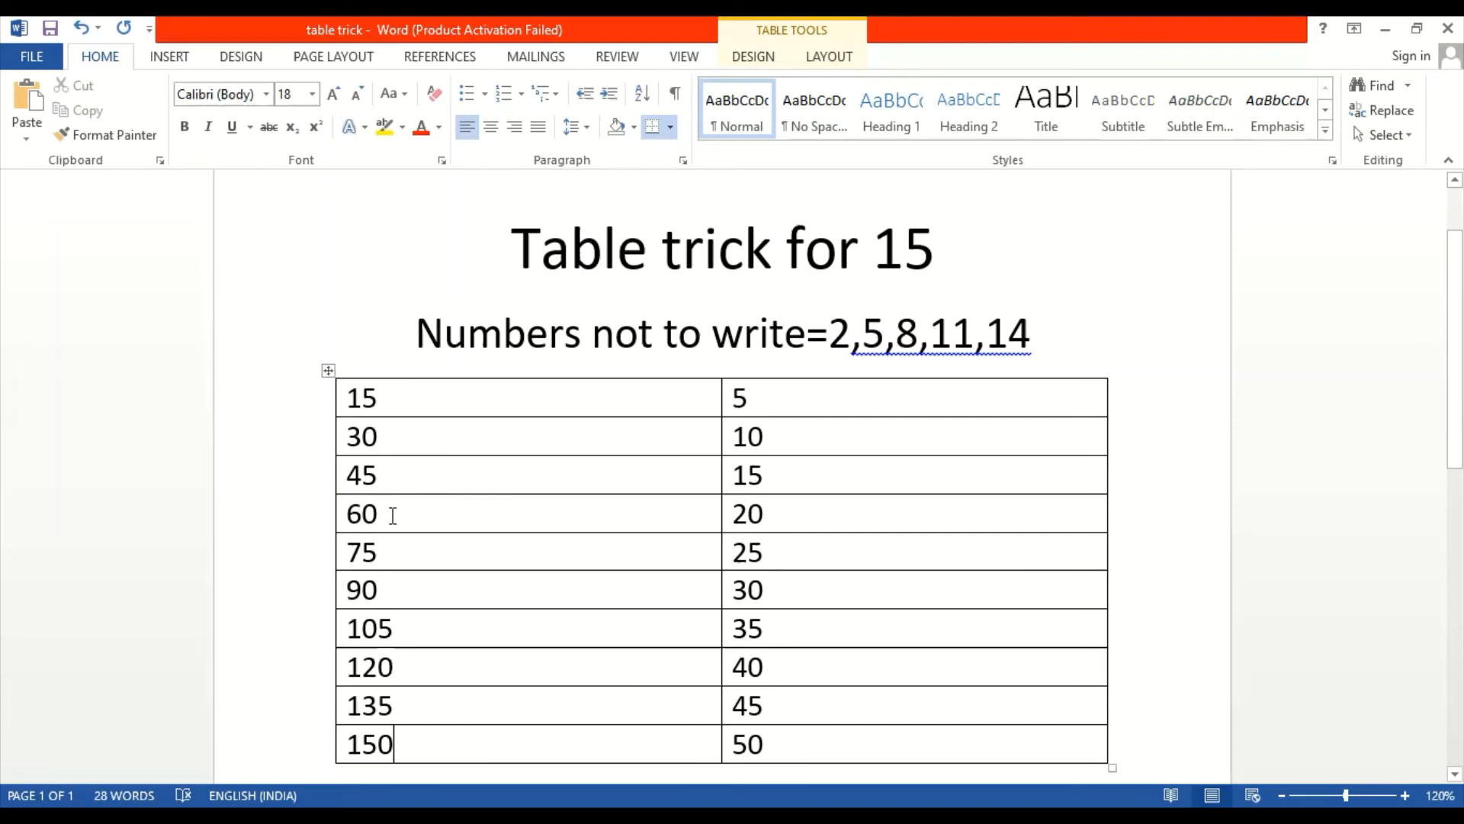
mouse_move(401, 548)
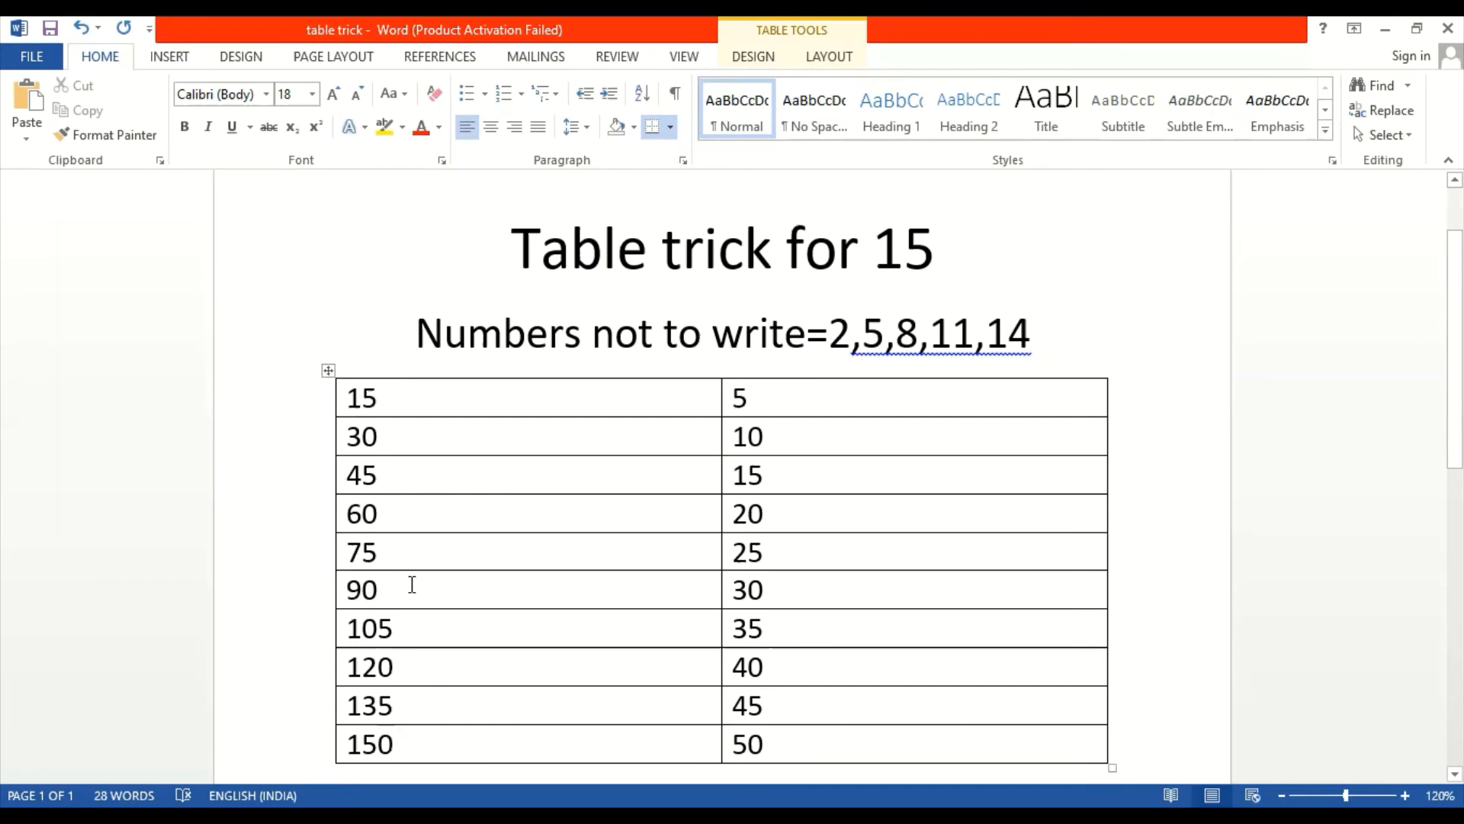
mouse_move(420, 625)
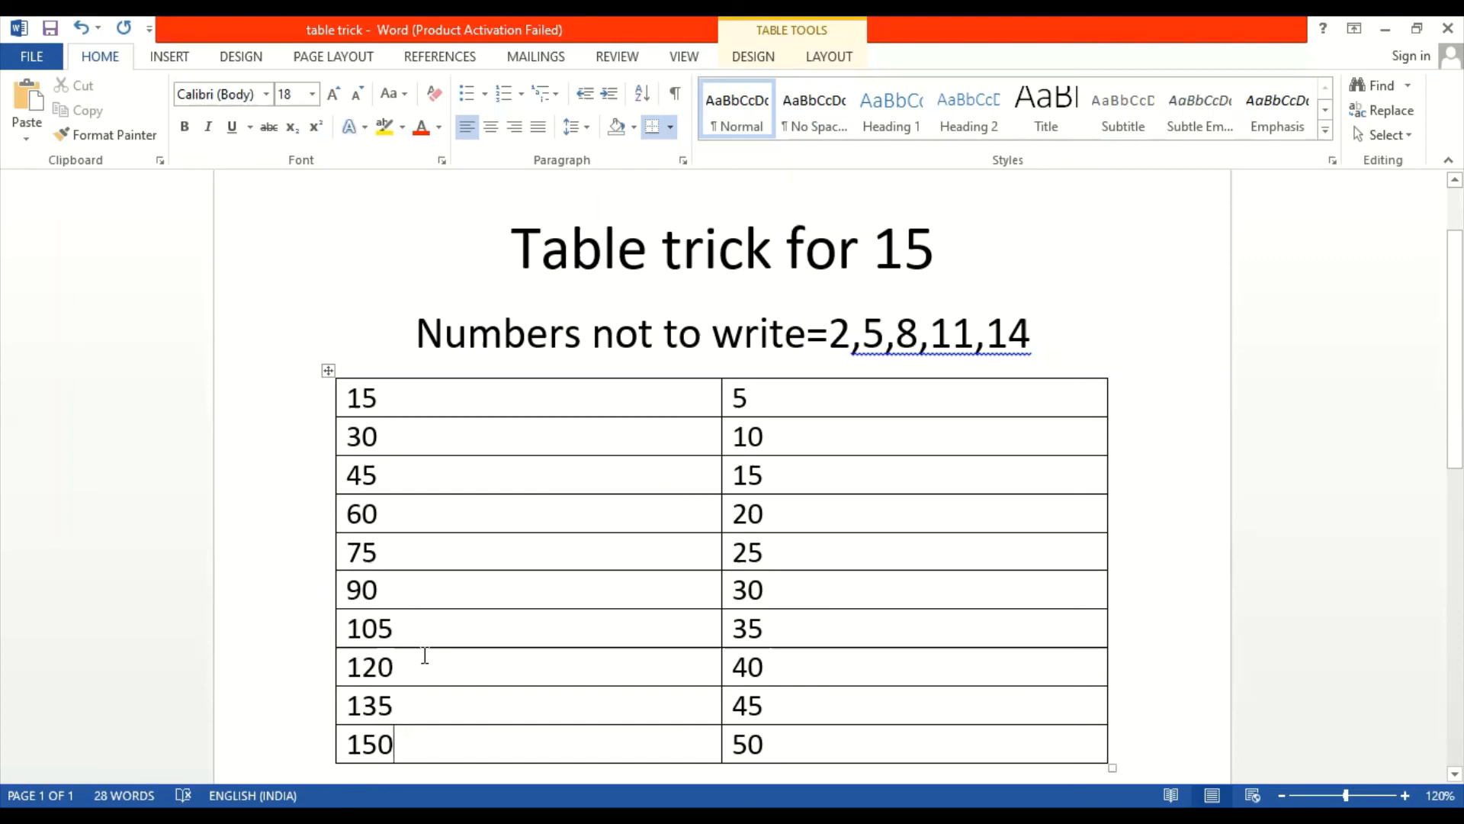
mouse_move(435, 709)
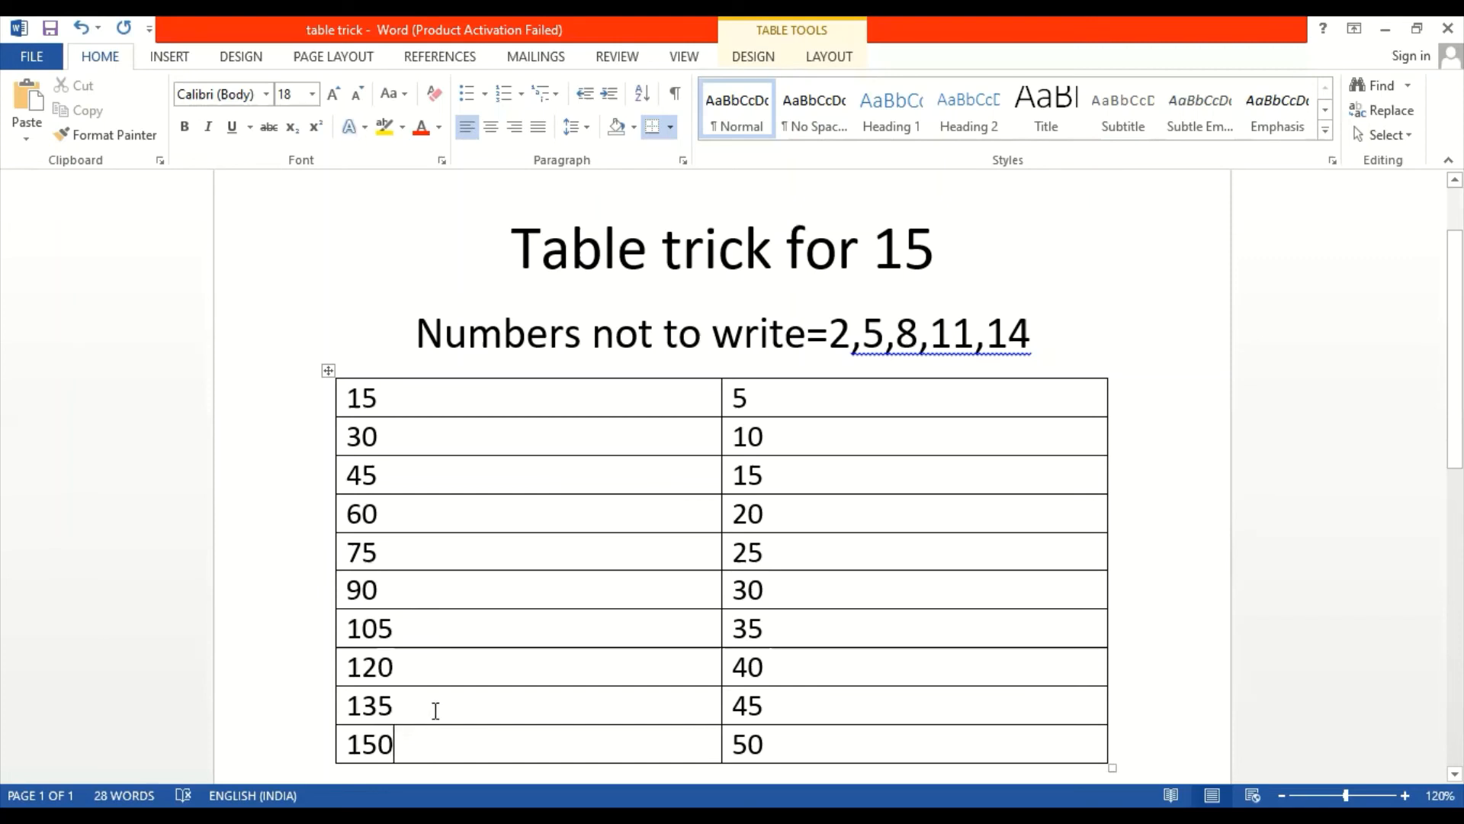
mouse_move(430, 722)
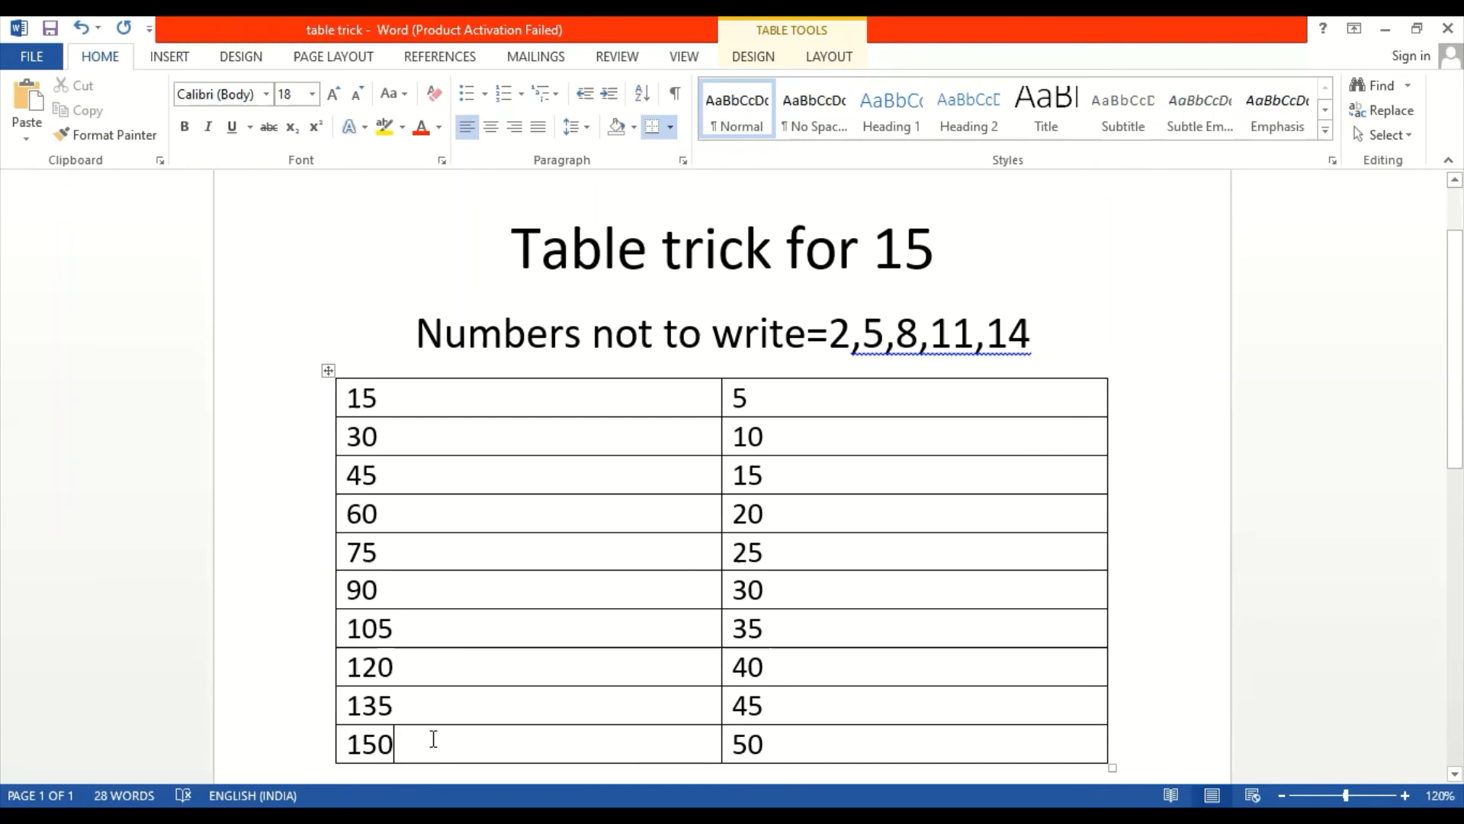
mouse_move(512, 589)
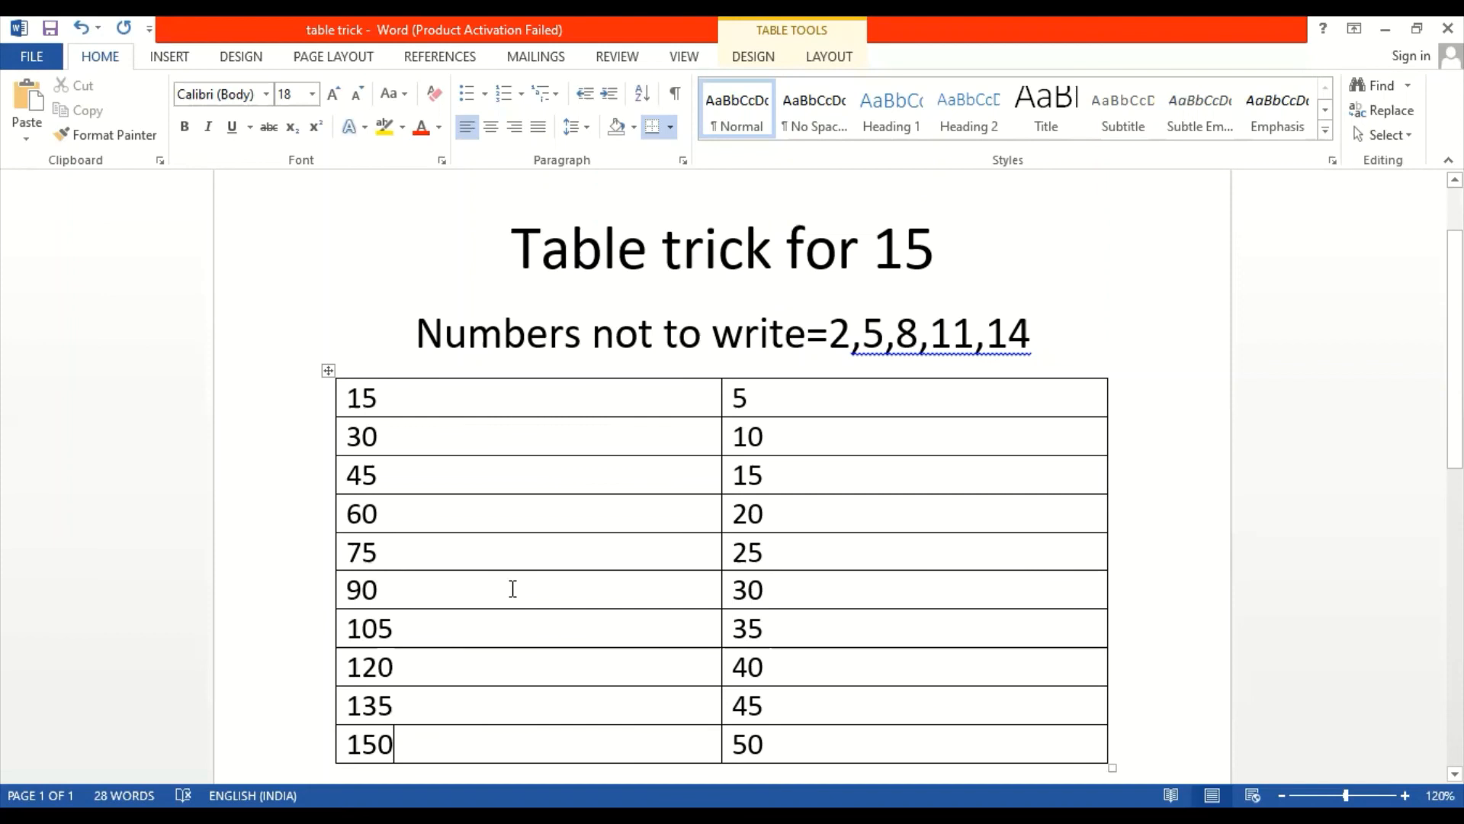
mouse_move(543, 564)
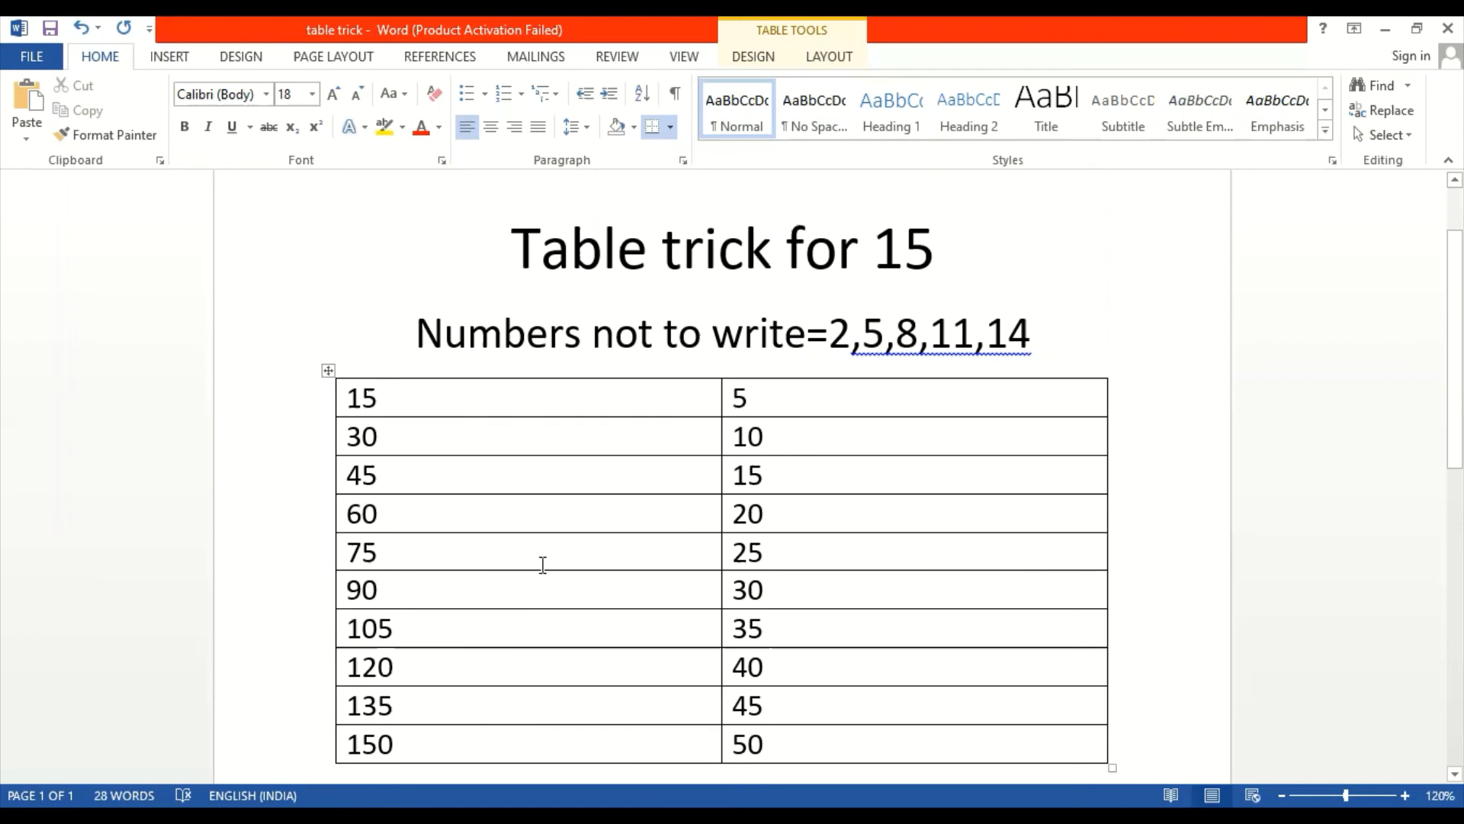
left_click(401, 745)
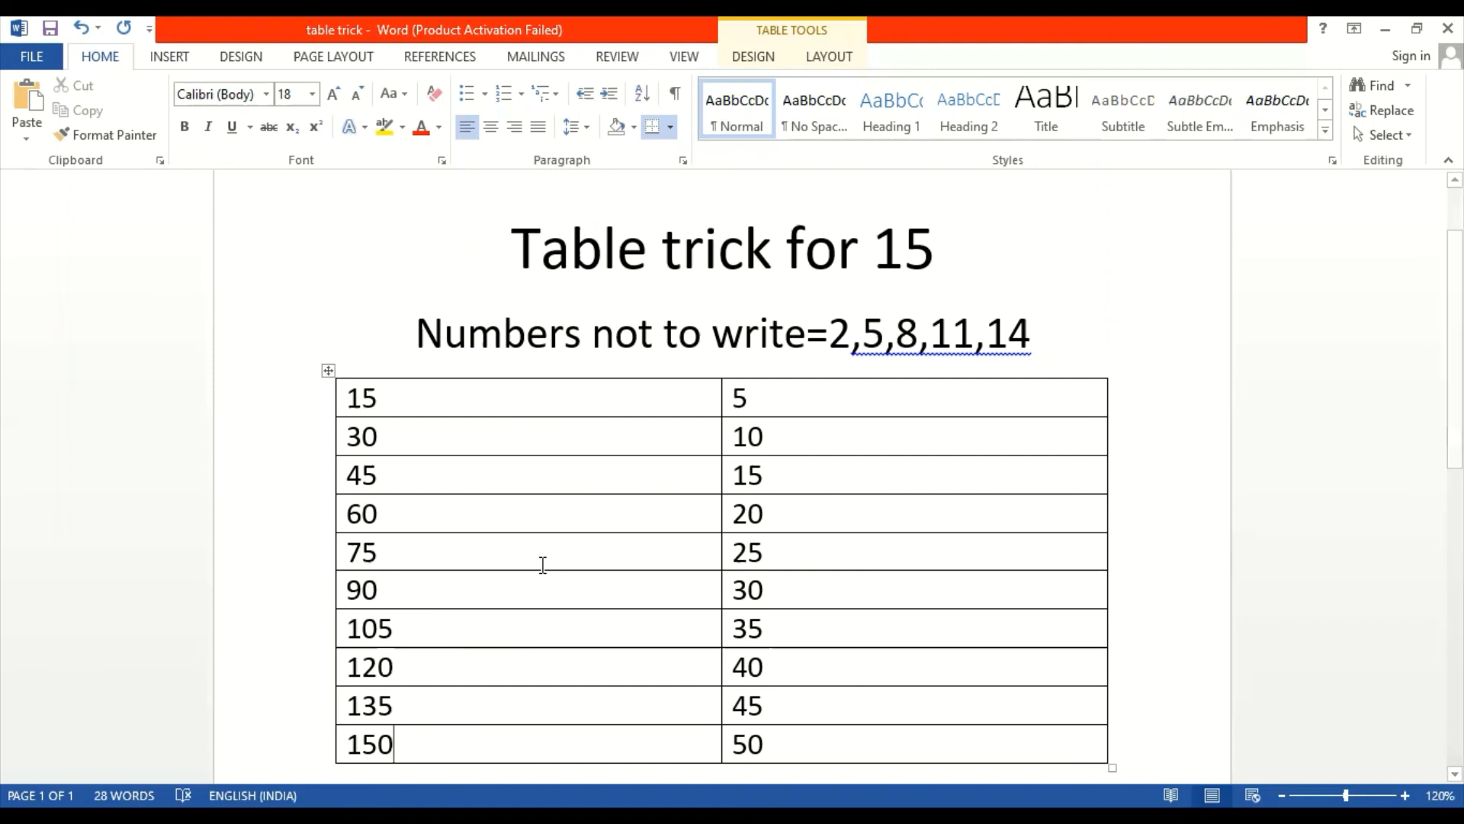